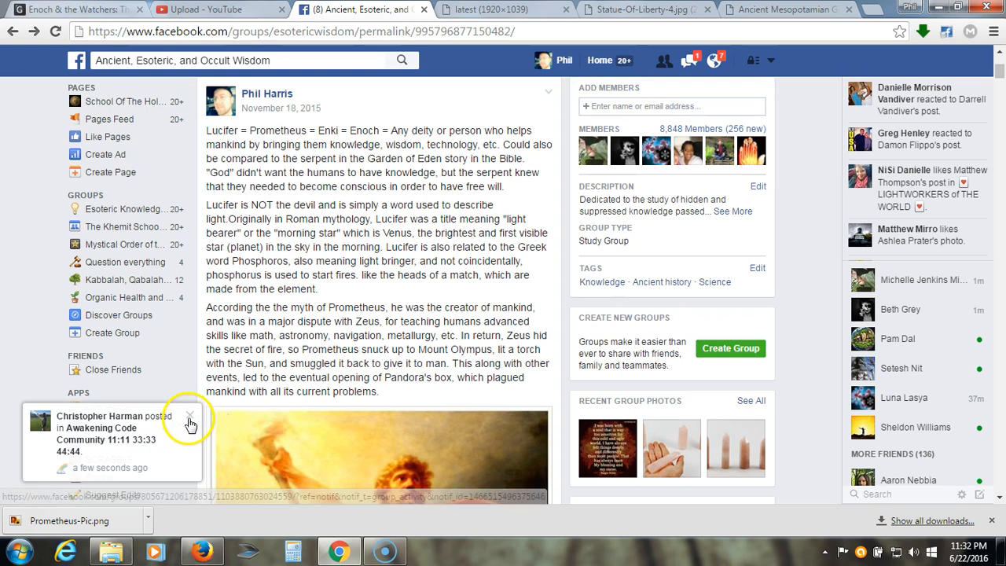
# - Dismiss the new-post notification and scroll the Lucifer and Prometheus post down to the Prometheus painting
pyautogui.click(189, 415)
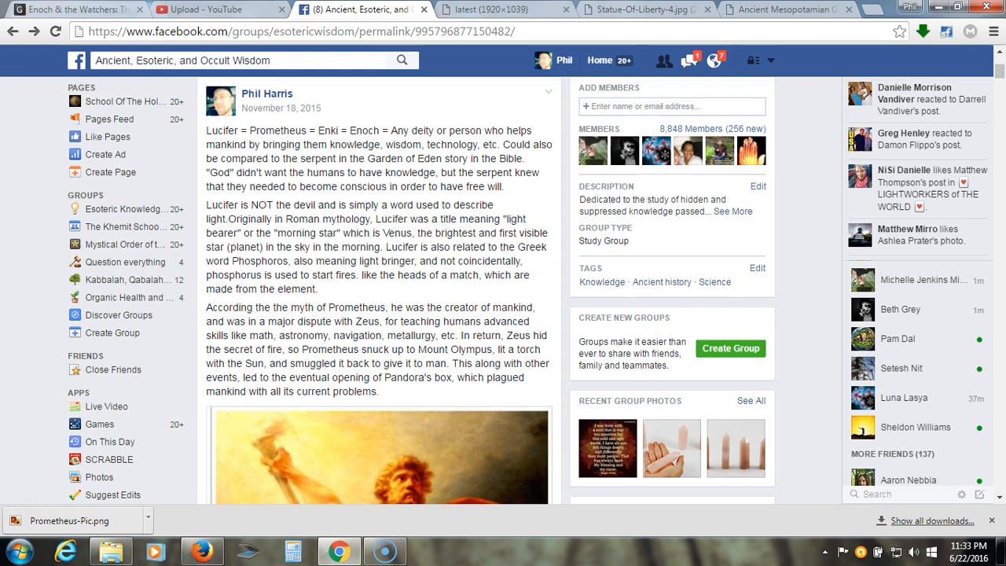
pyautogui.scroll(-3)
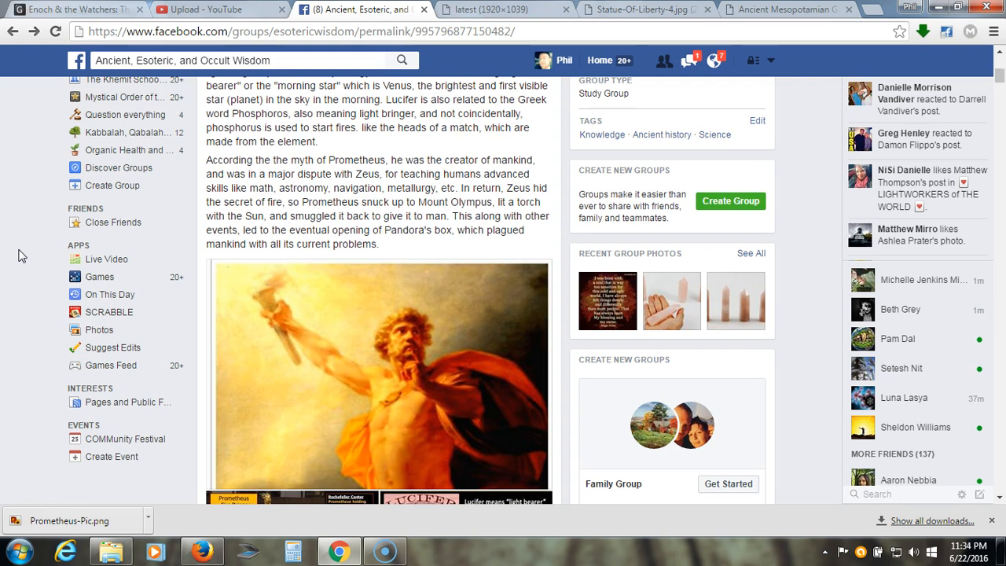
pyautogui.scroll(-3)
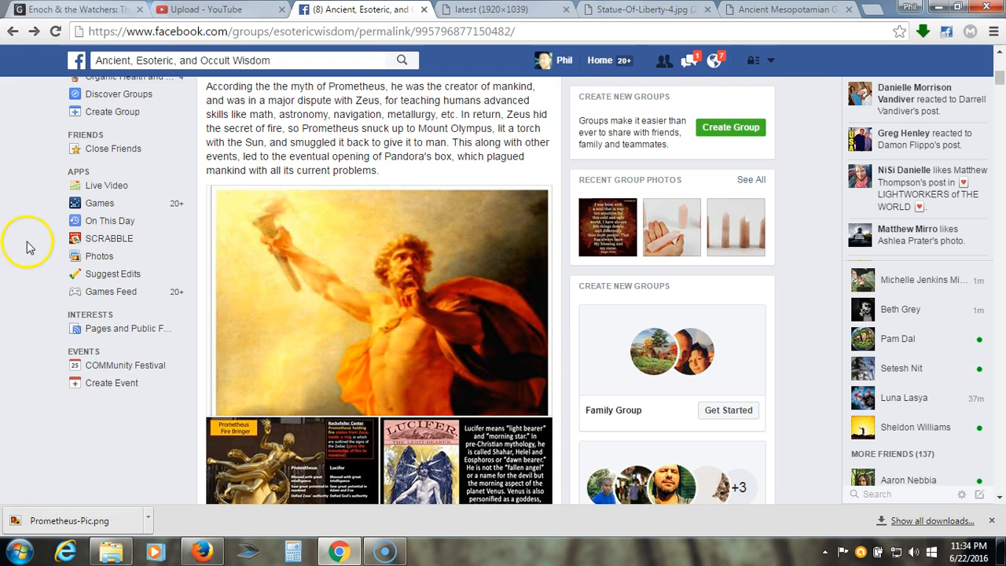
pyautogui.moveTo(399, 301)
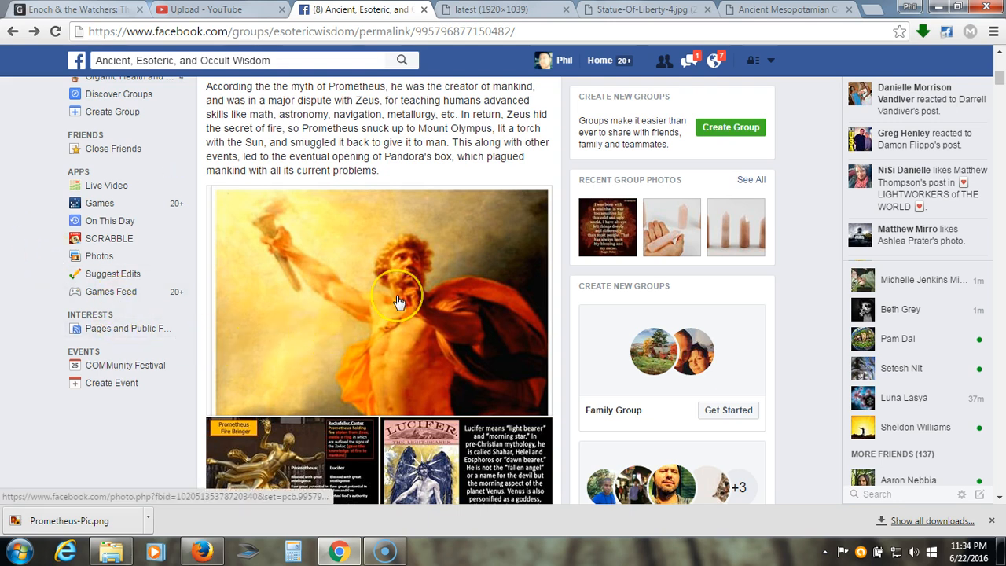
pyautogui.moveTo(364, 321)
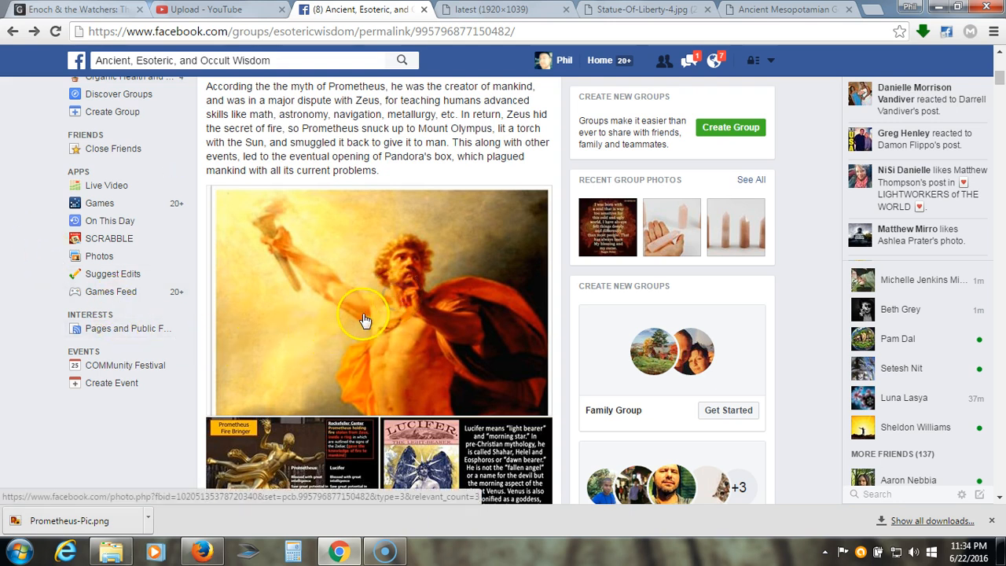
pyautogui.click(364, 321)
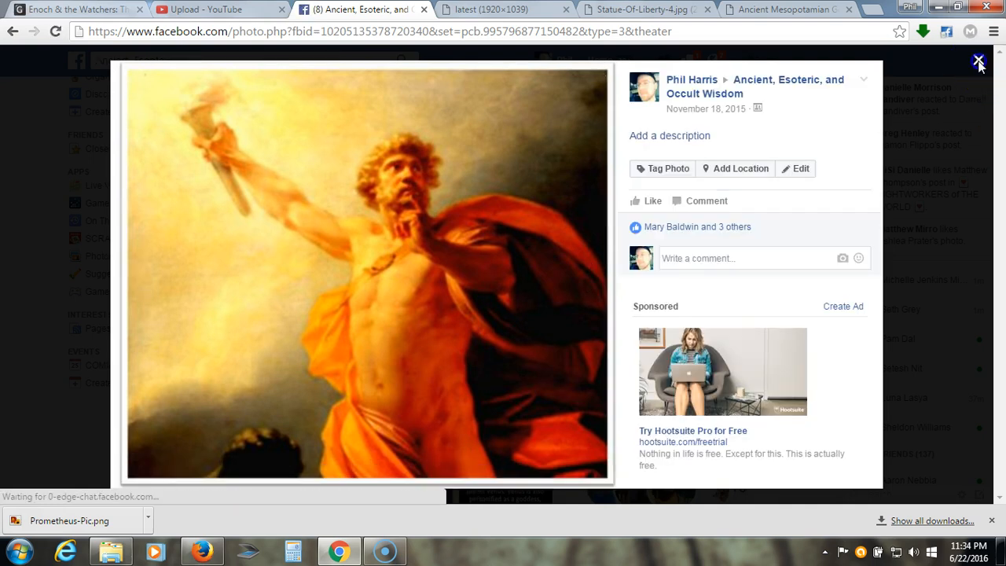
pyautogui.click(978, 61)
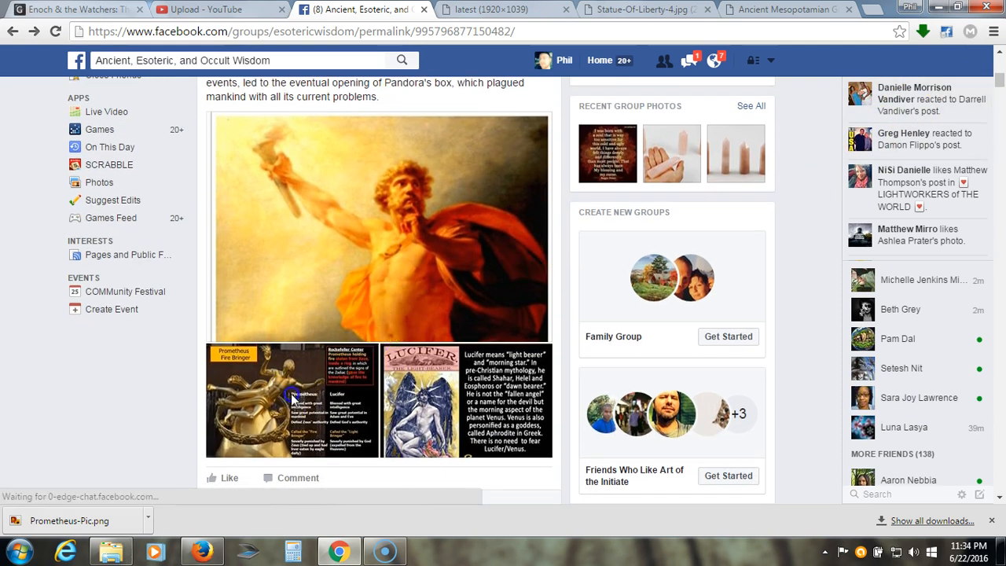
# - Open the Prometheus Fire Bringer versus Lucifer comparison chart in the photo viewer
pyautogui.click(291, 399)
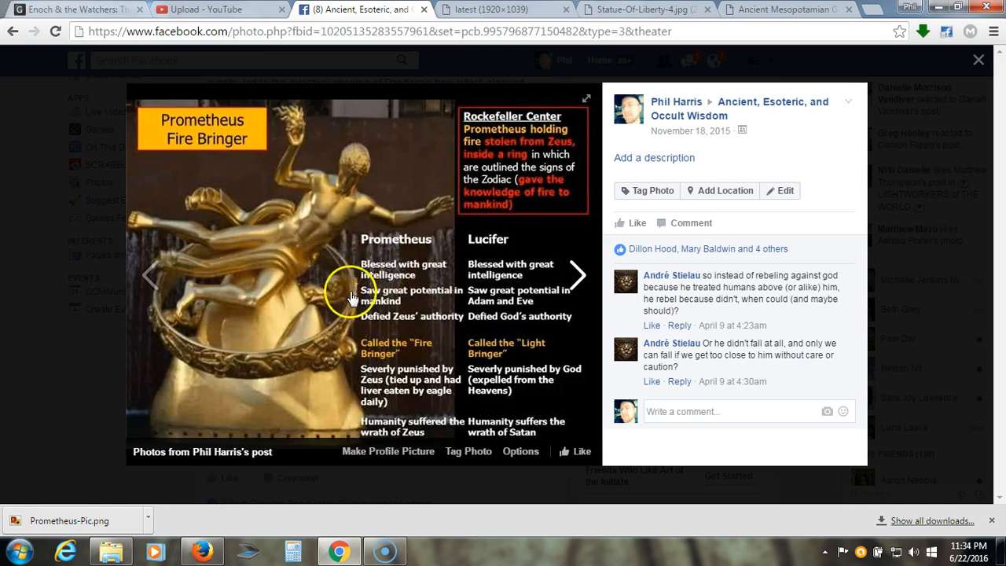
pyautogui.moveTo(324, 311)
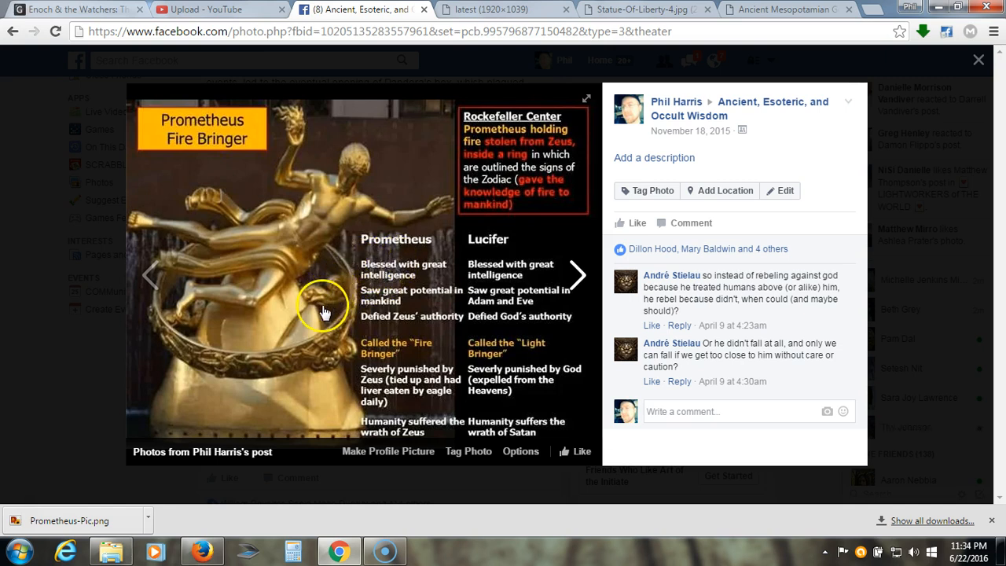
pyautogui.moveTo(324, 311)
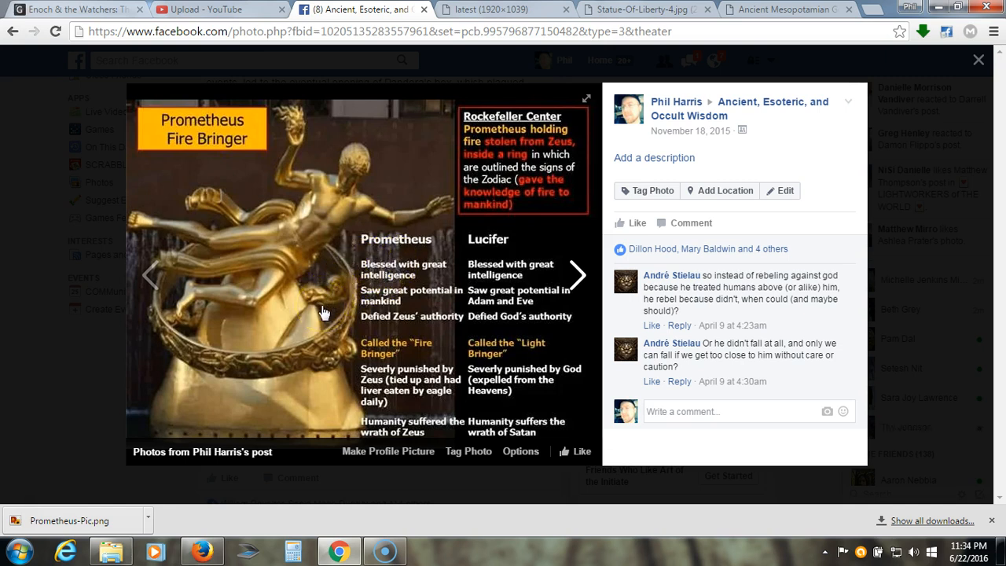
pyautogui.moveTo(323, 325)
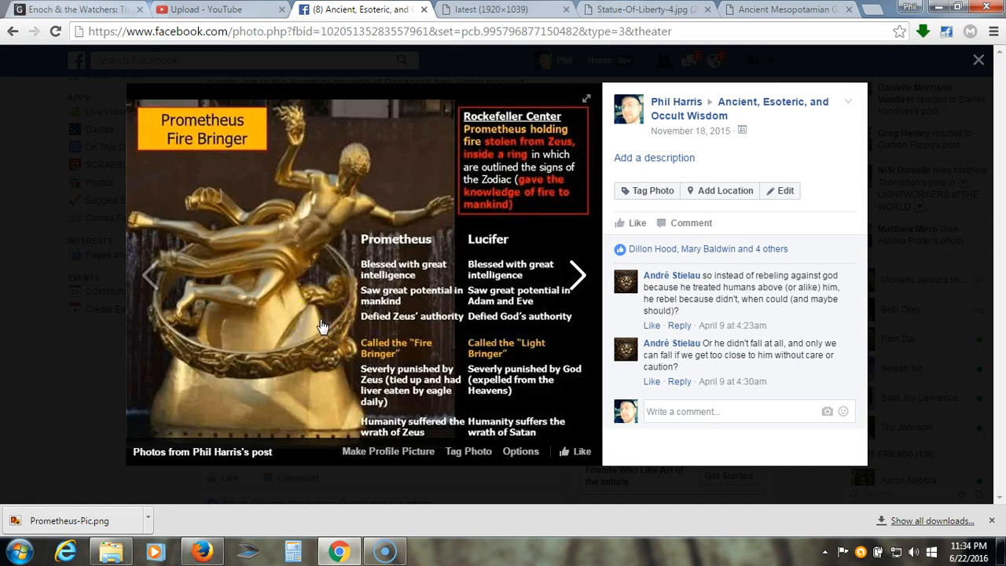
pyautogui.moveTo(321, 338)
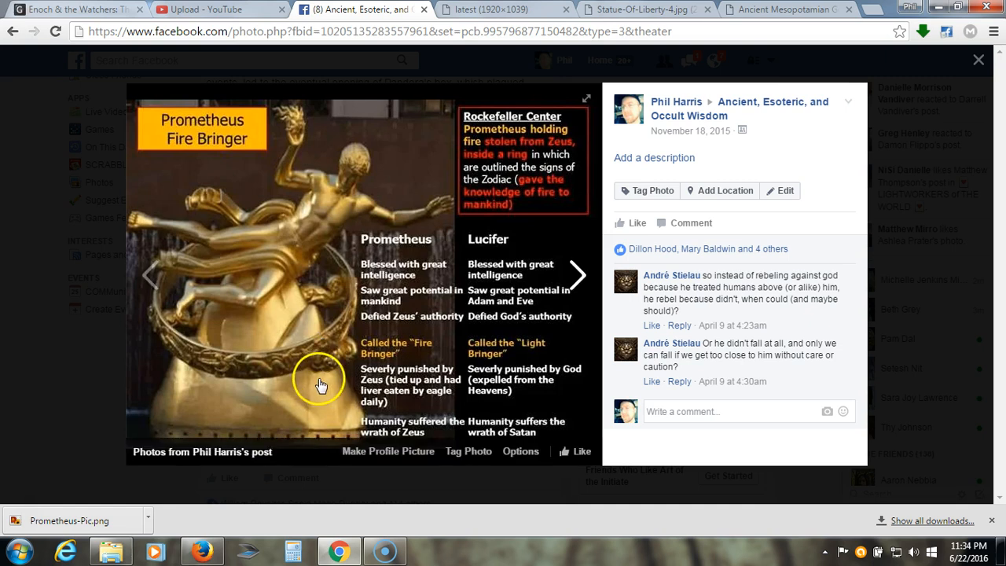
pyautogui.moveTo(339, 430)
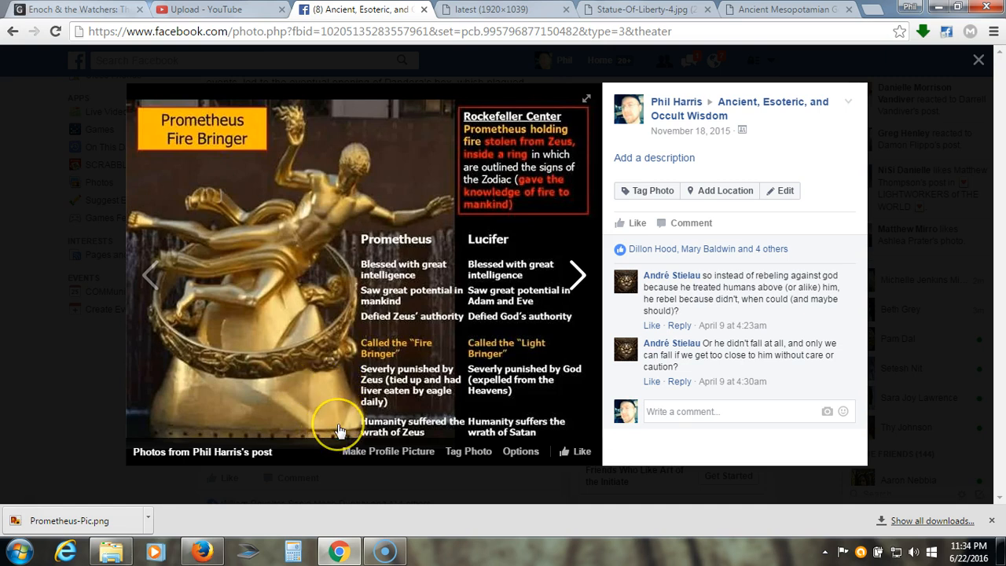
pyautogui.moveTo(339, 429)
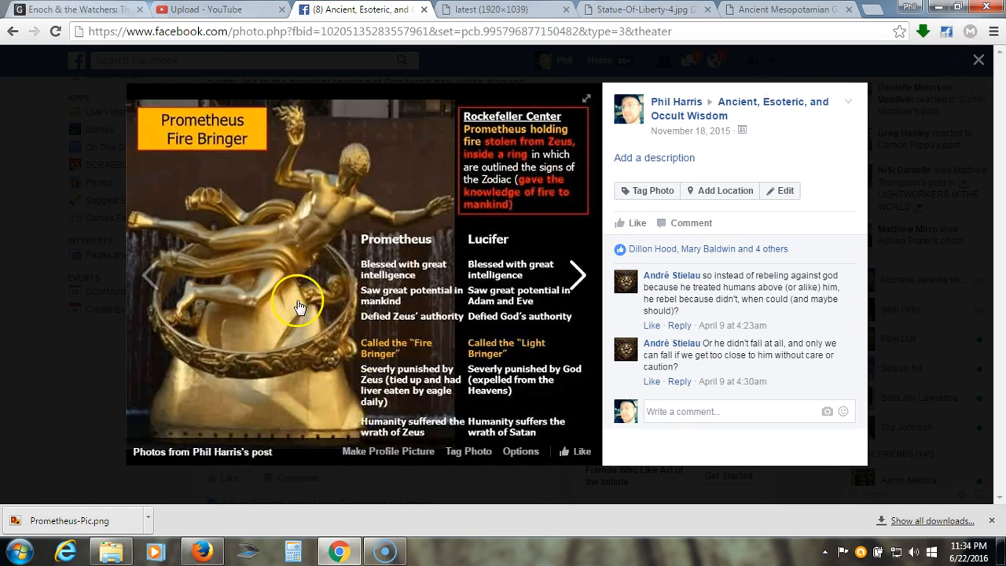
pyautogui.moveTo(296, 308)
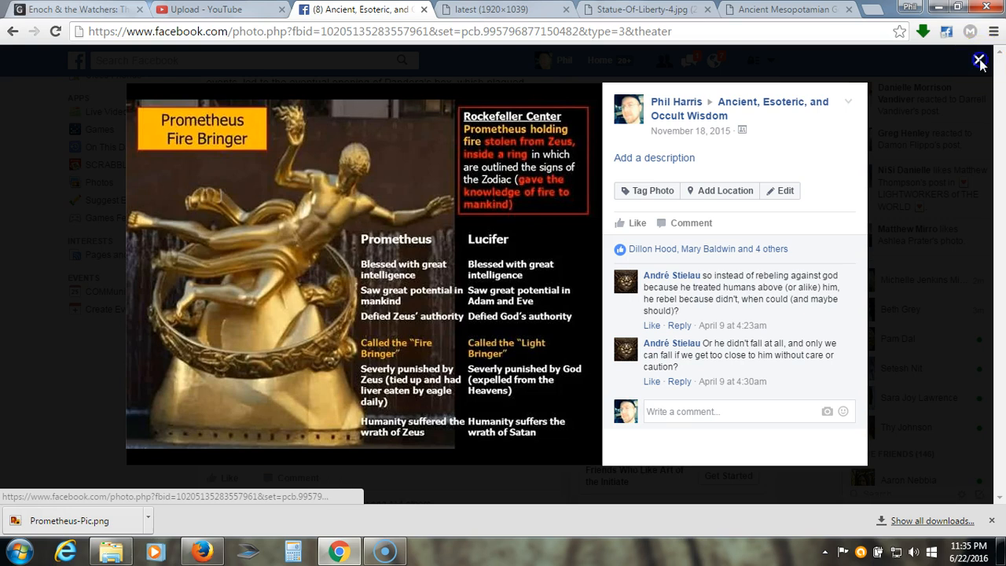
# - Close the comparison chart viewer to get back toward the group post
pyautogui.click(979, 59)
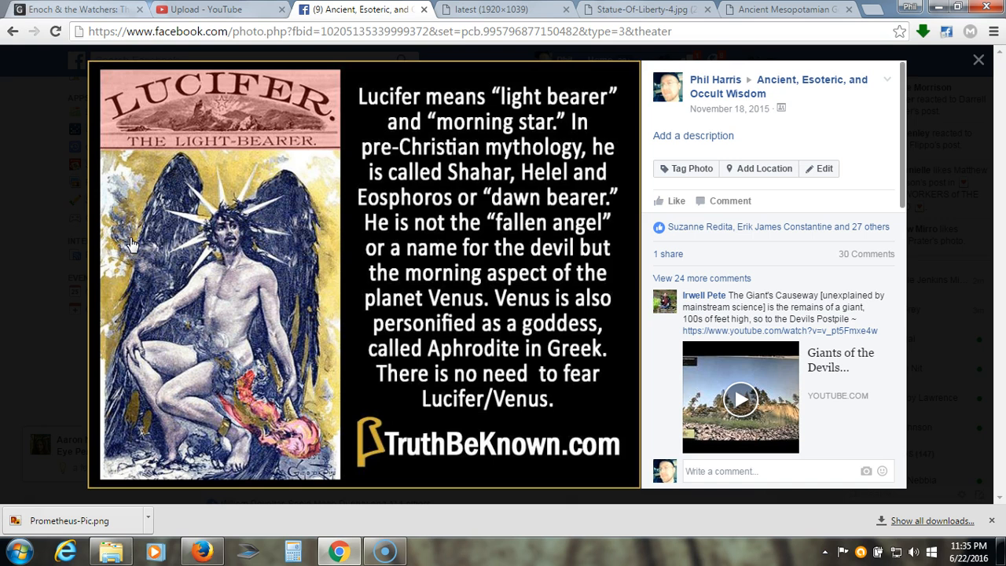
pyautogui.moveTo(973, 53)
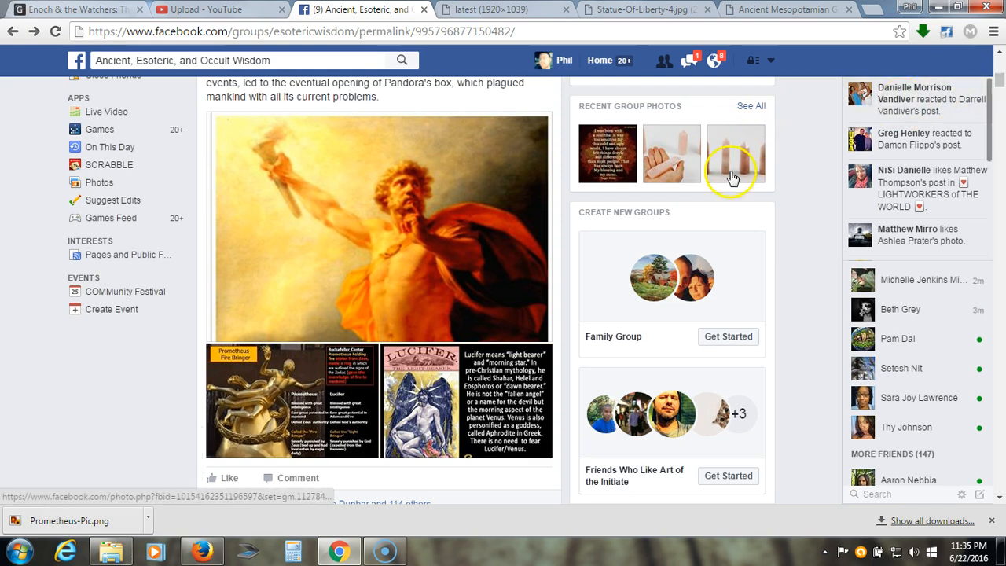
pyautogui.moveTo(573, 233)
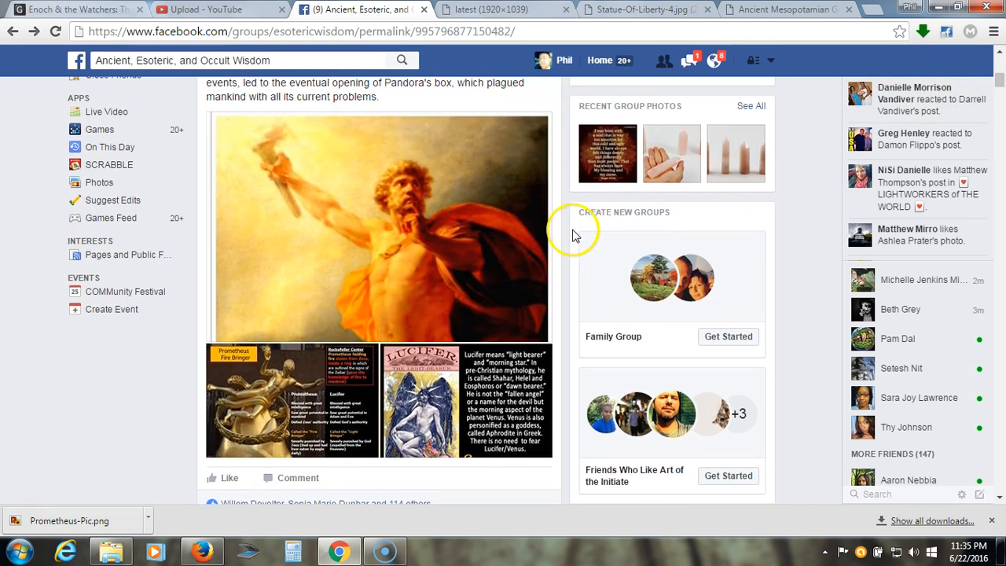
pyautogui.moveTo(440, 244)
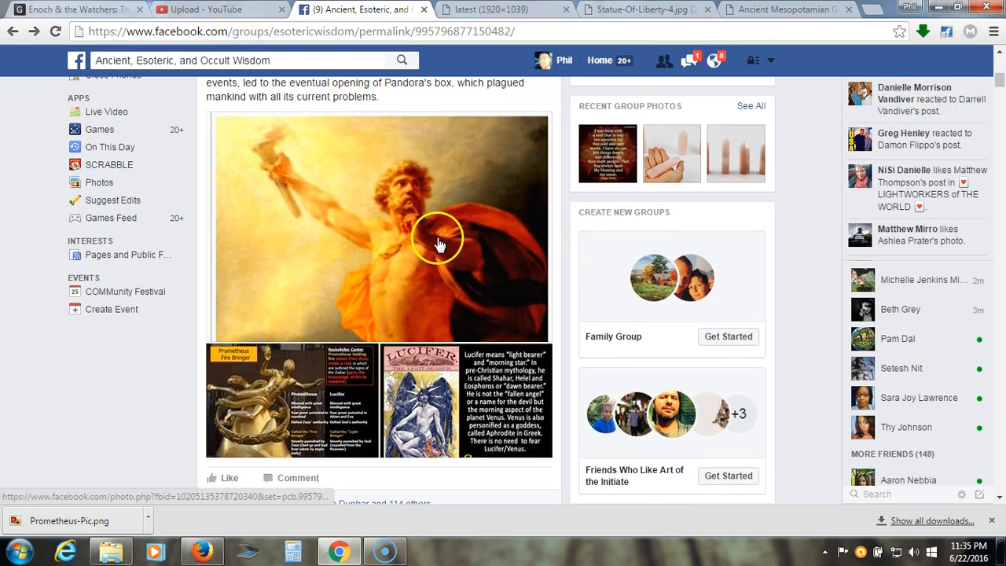
pyautogui.moveTo(412, 239)
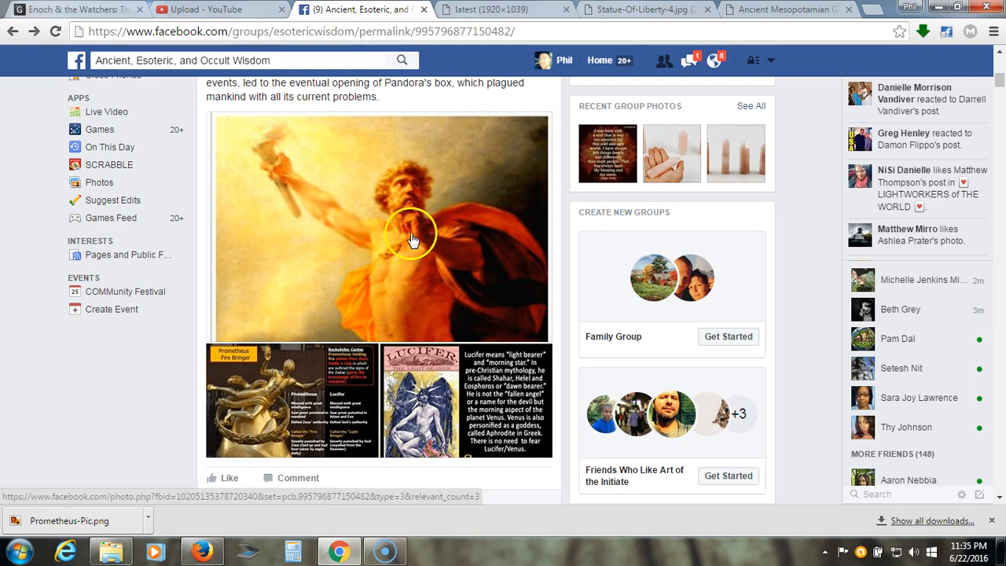
pyautogui.moveTo(440, 253)
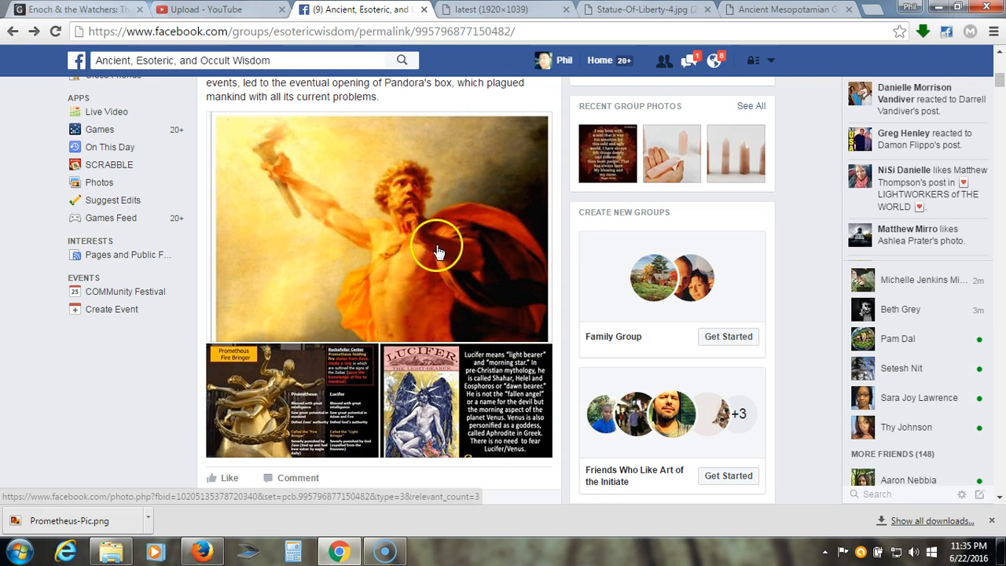
pyautogui.moveTo(500, 10)
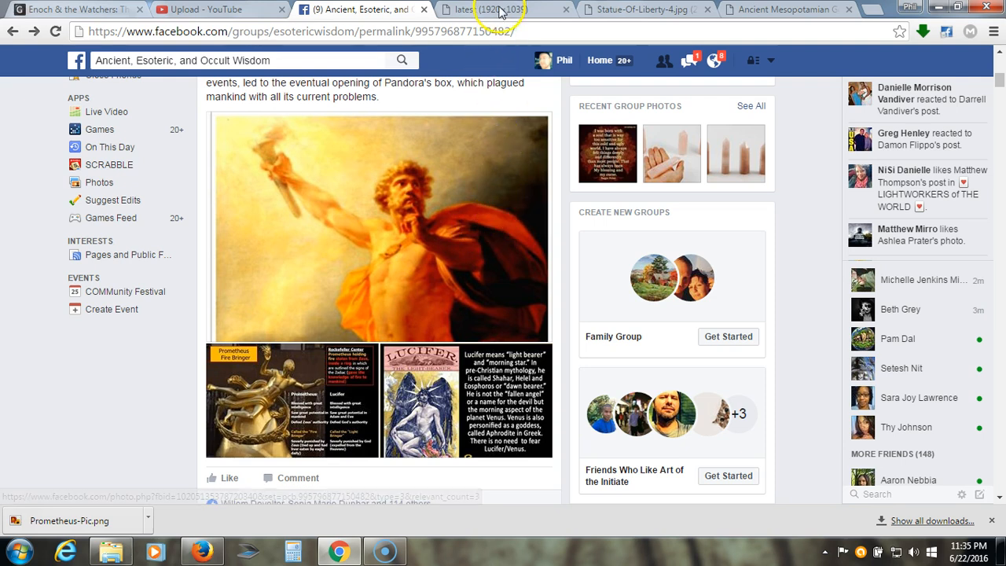
# - Switch to the tab with the full-size Columbia Pictures torch-bearer logo image
pyautogui.click(487, 10)
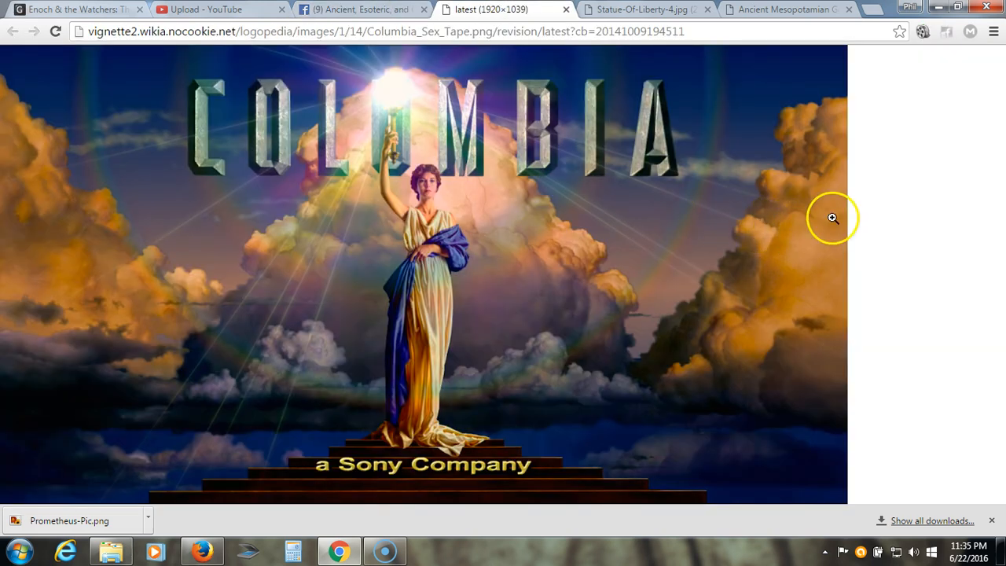
pyautogui.moveTo(796, 182)
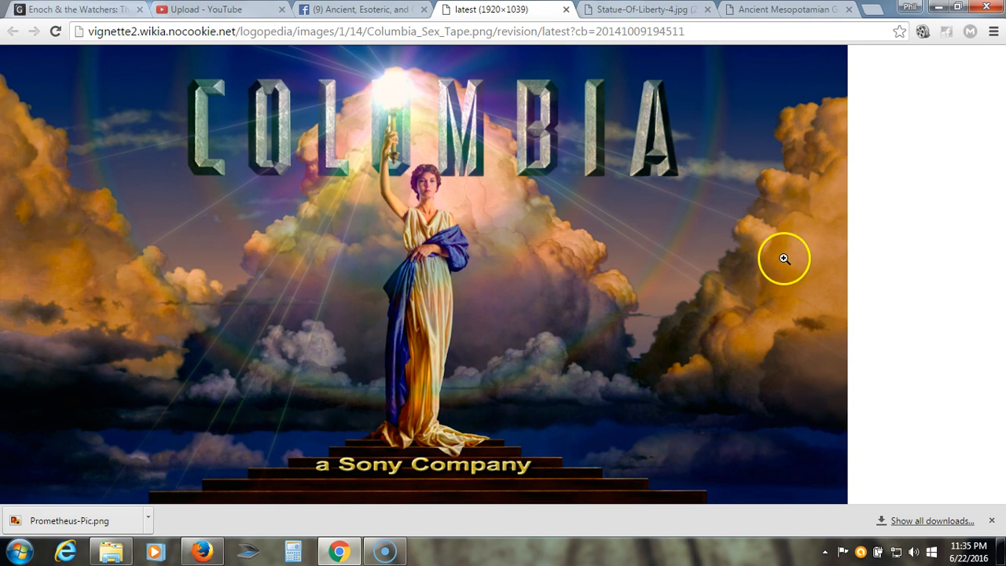
pyautogui.moveTo(682, 286)
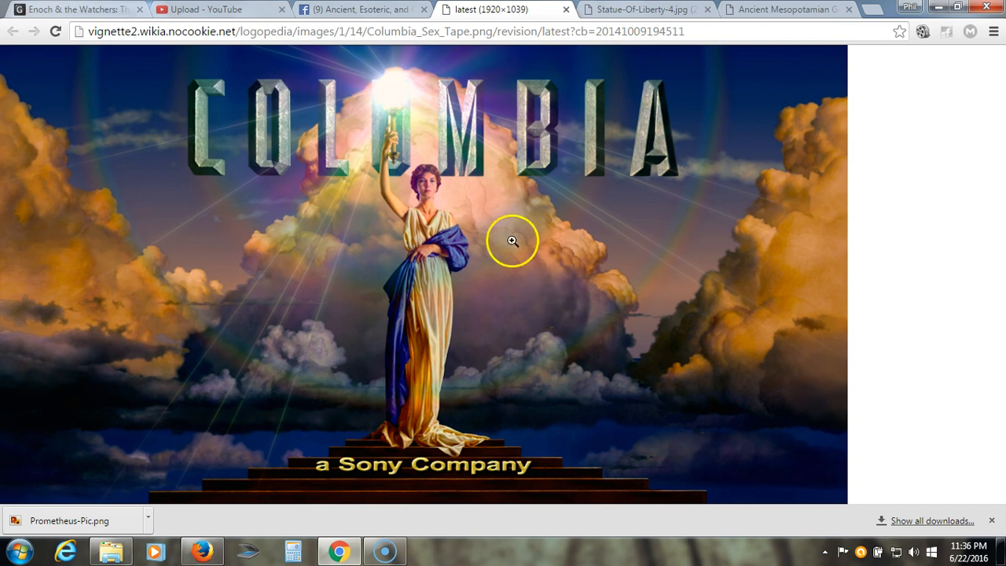
pyautogui.moveTo(493, 252)
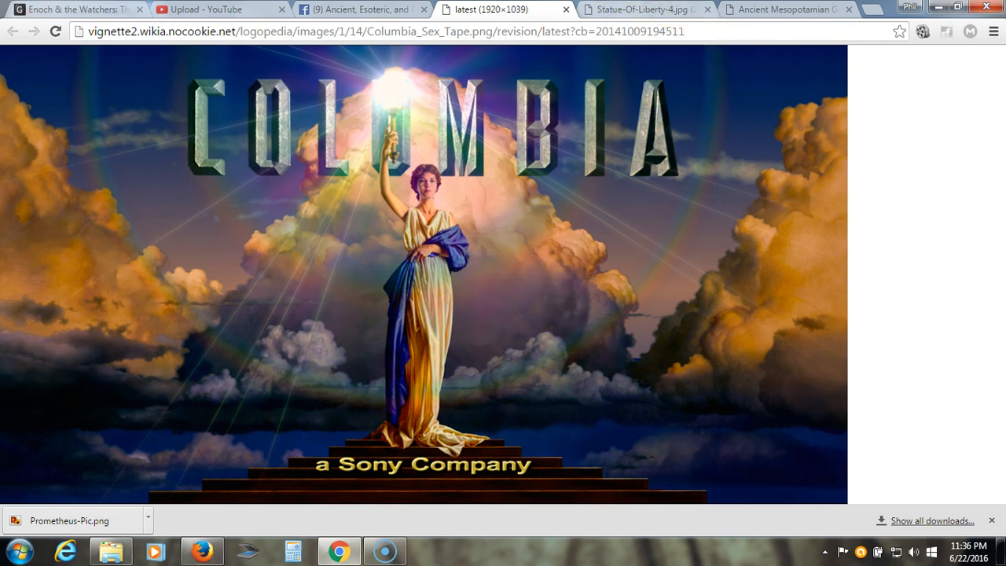
pyautogui.click(644, 9)
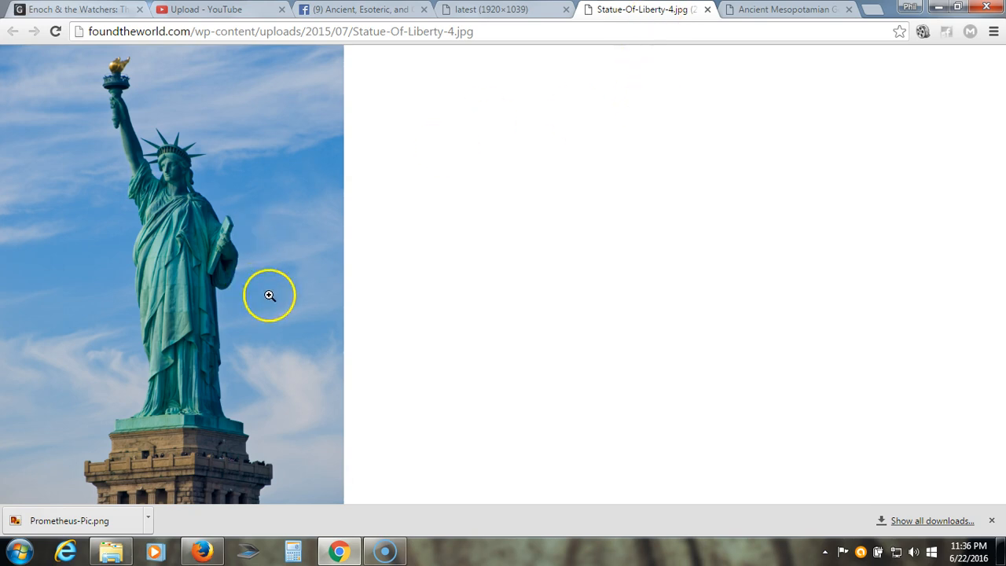
pyautogui.moveTo(383, 346)
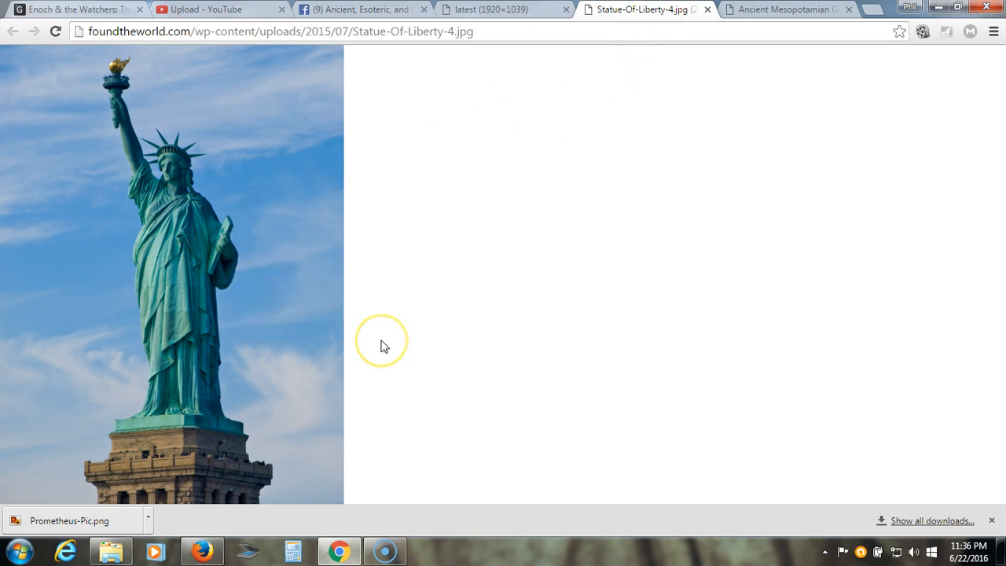
pyautogui.moveTo(383, 346)
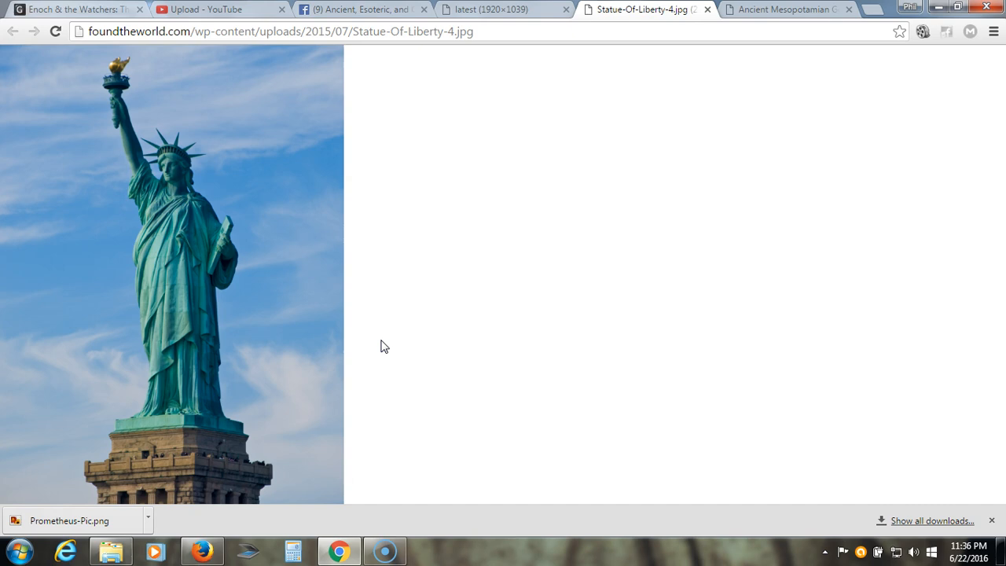
pyautogui.moveTo(415, 259)
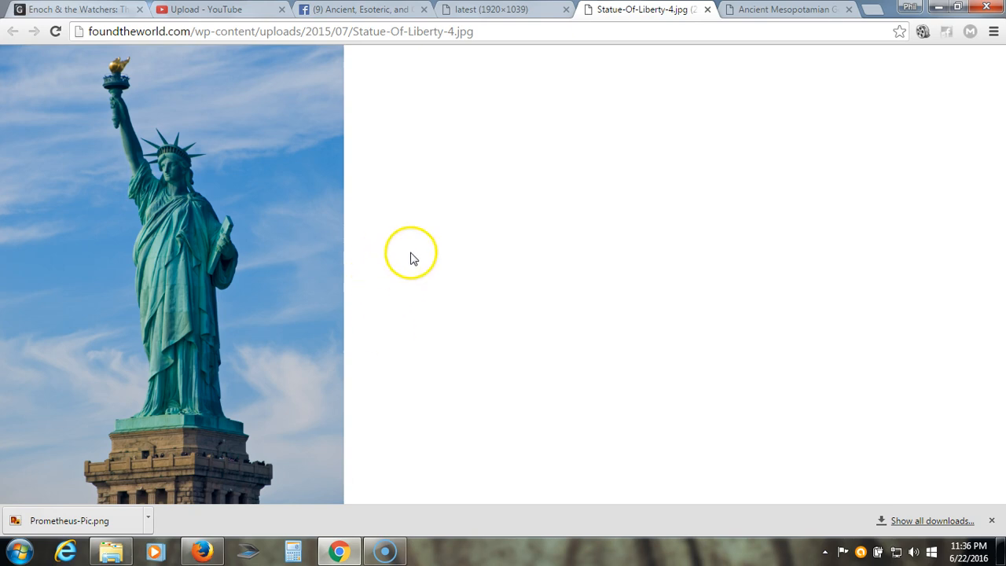
pyautogui.moveTo(540, 197)
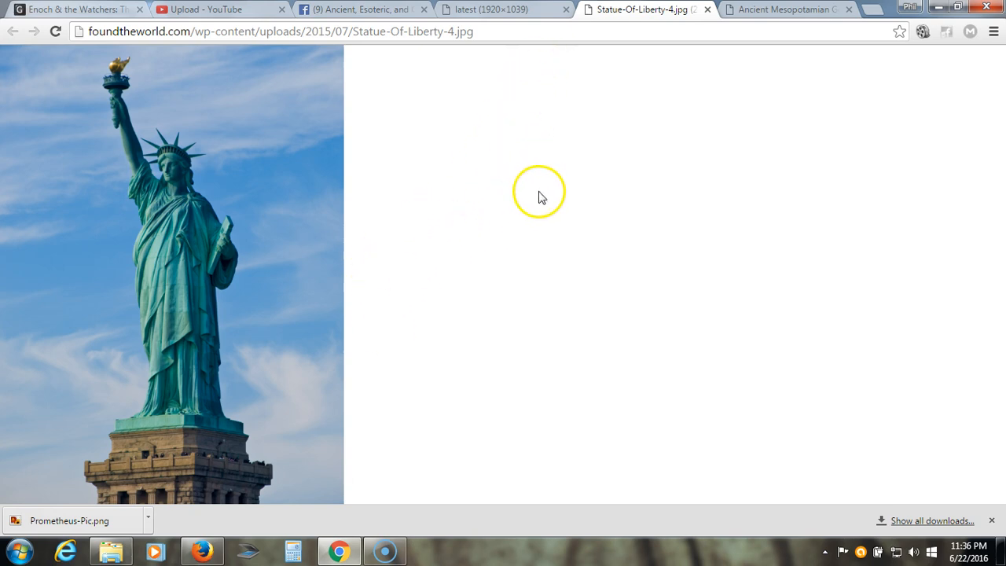
pyautogui.moveTo(427, 85)
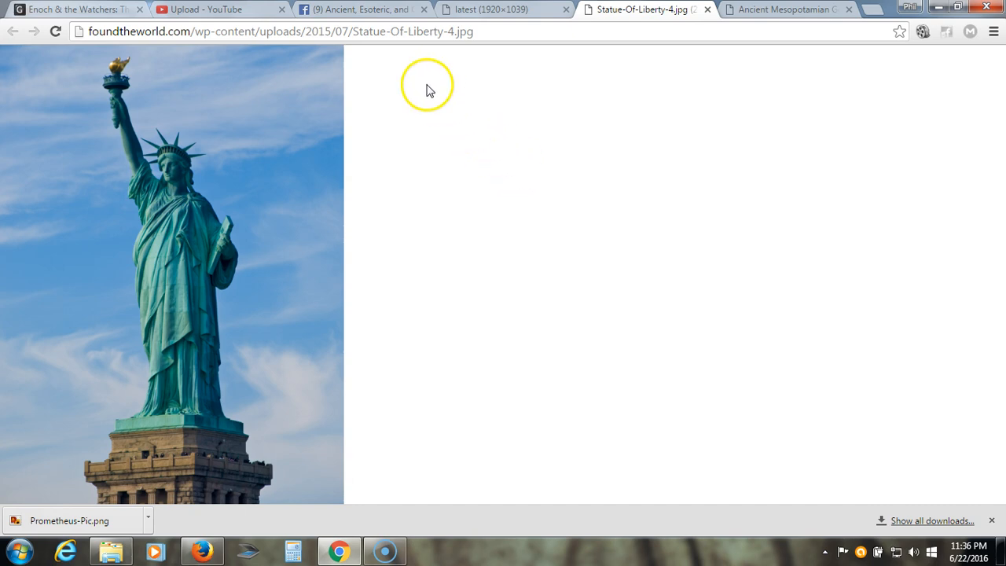
pyautogui.moveTo(160, 31)
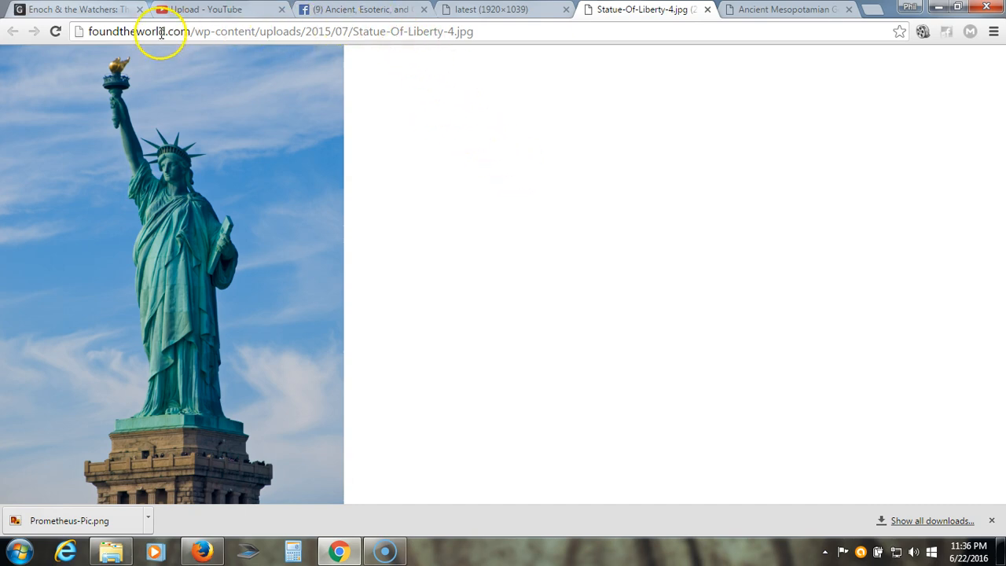
pyautogui.moveTo(76, 10)
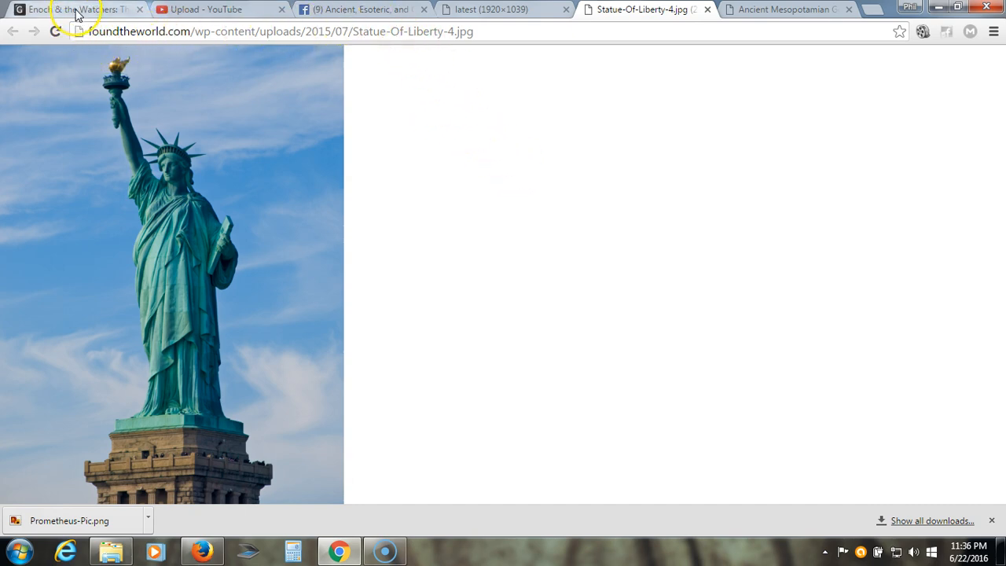
# - Switch to the New Dawn Magazine 'Enoch & the Watchers' article on Azazel and the fallen angels
pyautogui.click(71, 9)
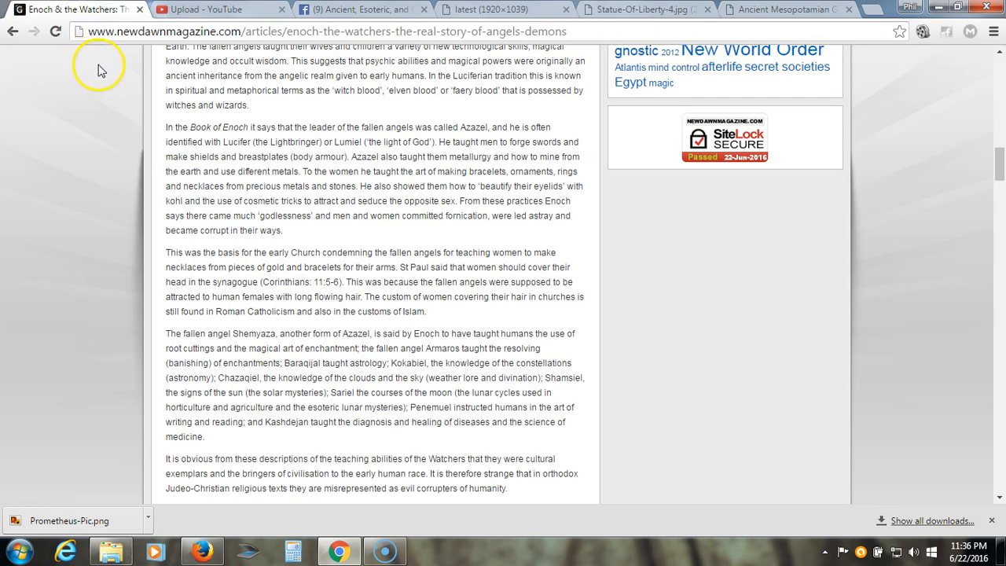
pyautogui.moveTo(128, 163)
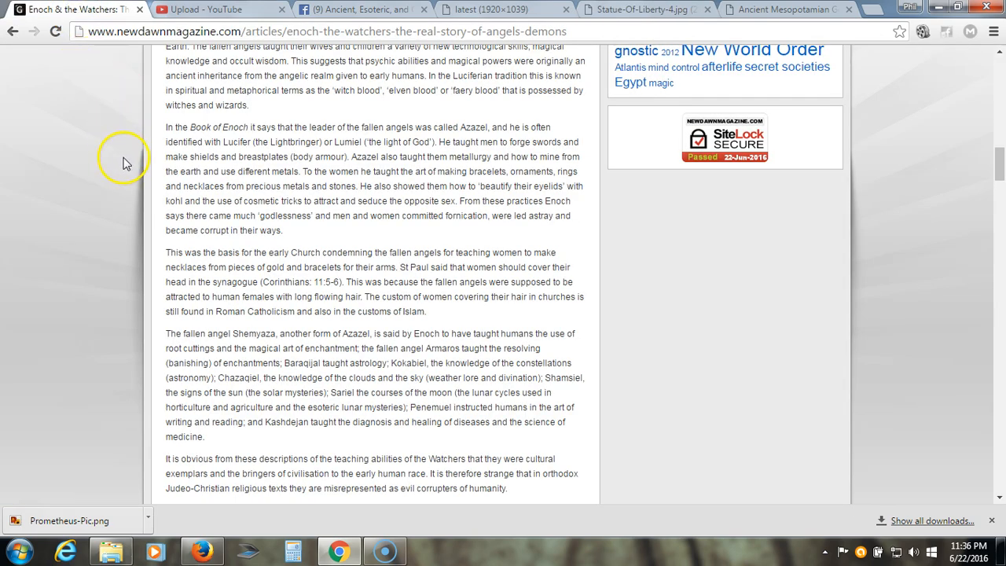
pyautogui.moveTo(132, 187)
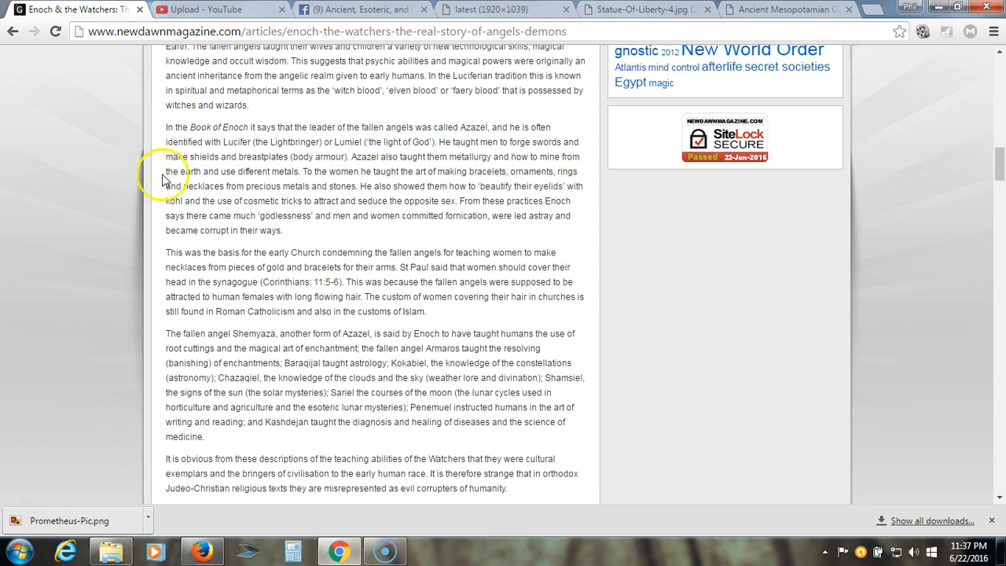
pyautogui.moveTo(396, 161)
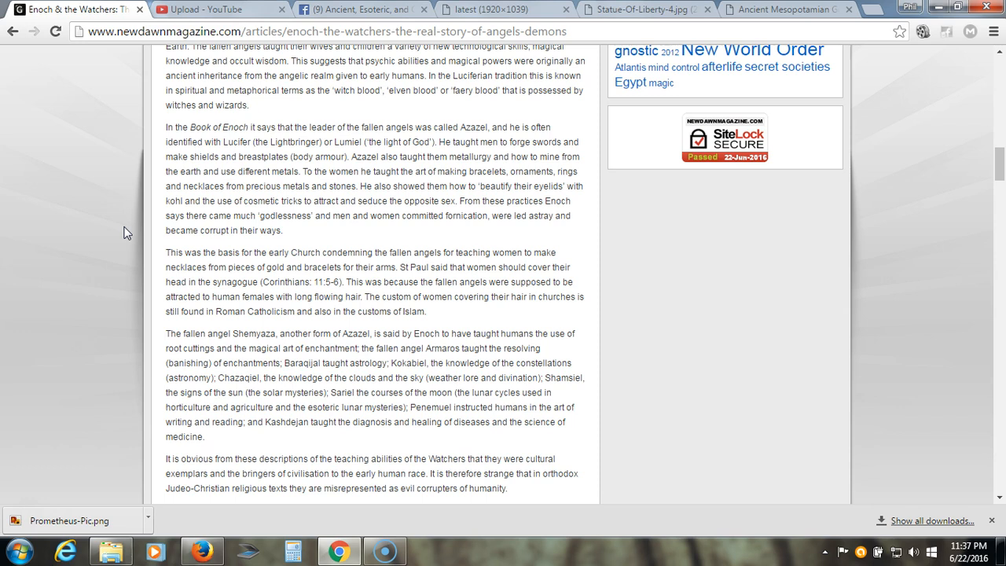
pyautogui.moveTo(228, 12)
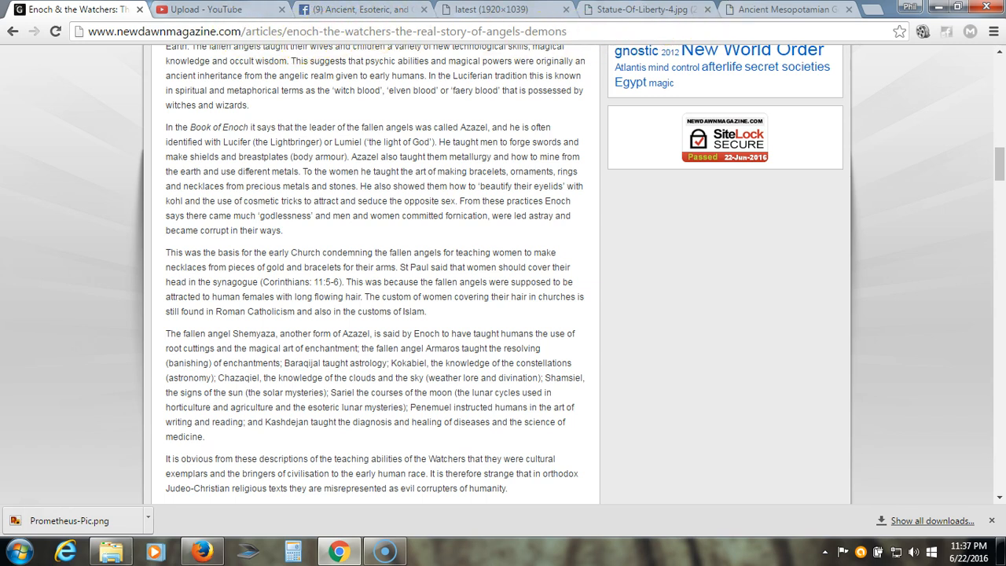
# - Switch to the ORACC Enki entry and its 'Creator and protector of humanity' section
pyautogui.click(786, 10)
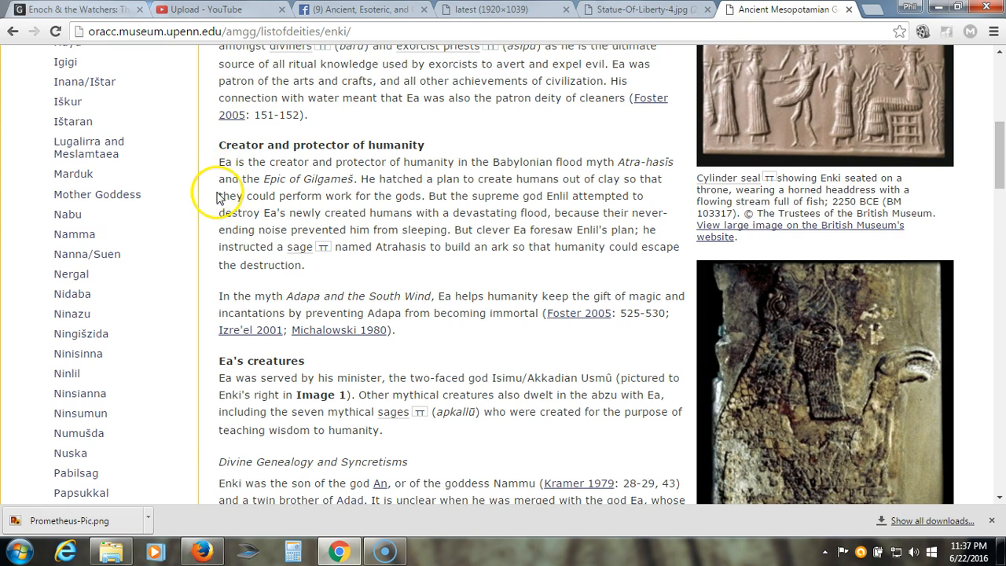
pyautogui.moveTo(205, 201)
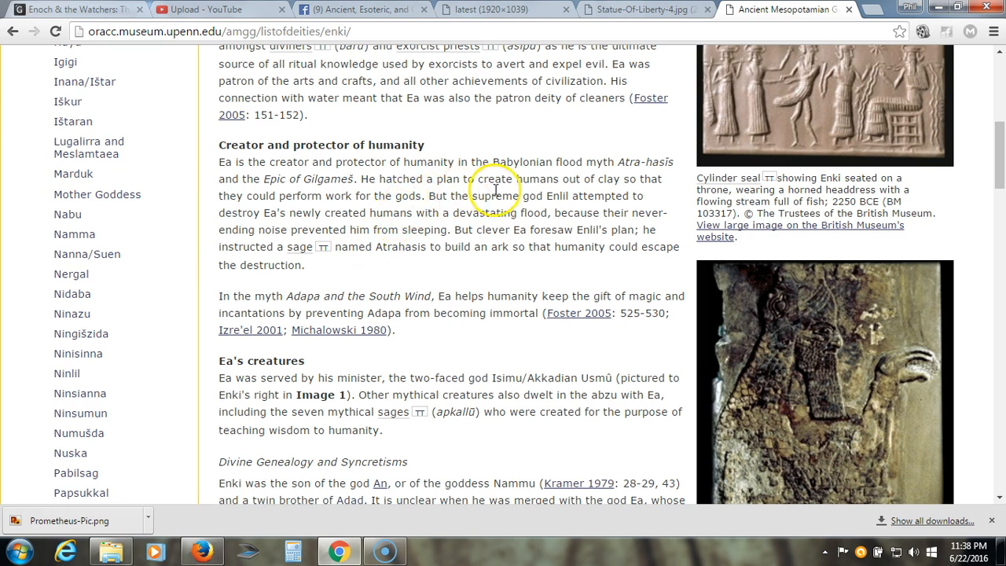
pyautogui.moveTo(206, 220)
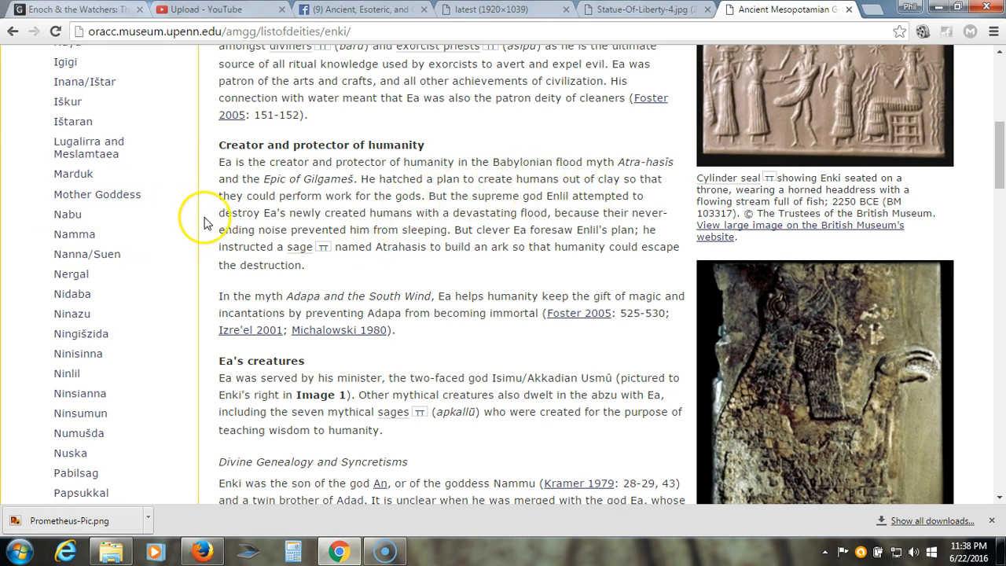
pyautogui.moveTo(76, 233)
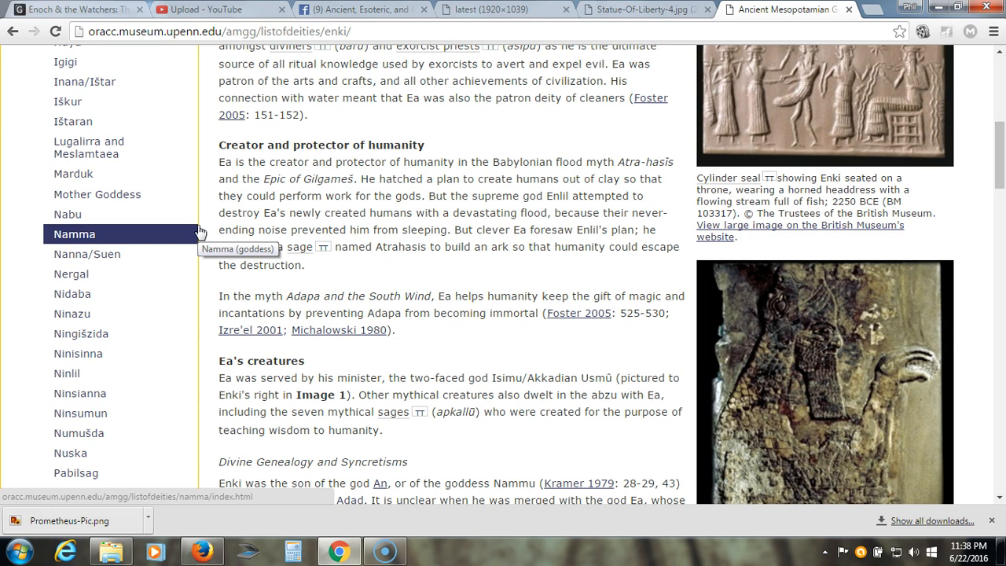
pyautogui.moveTo(212, 252)
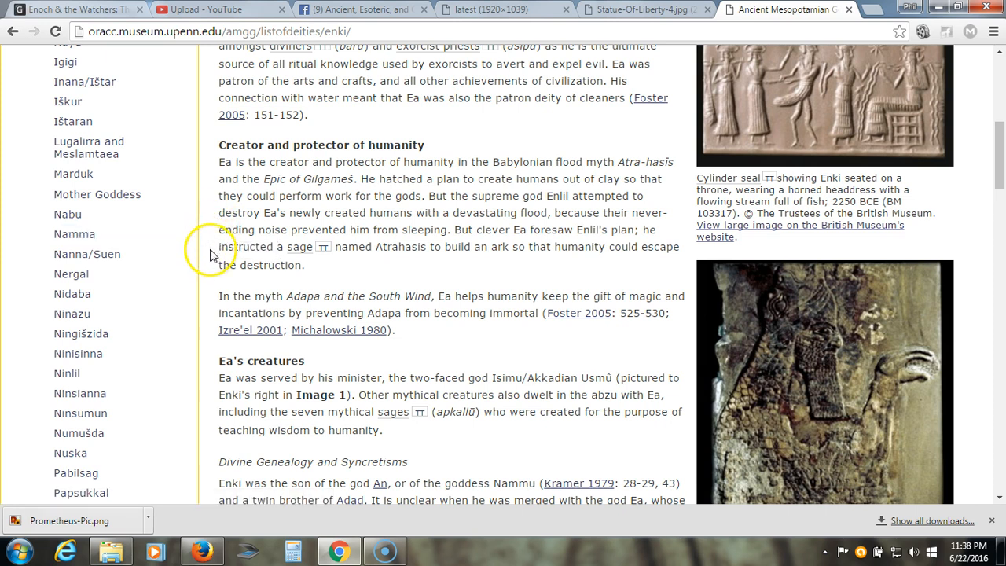
pyautogui.moveTo(361, 236)
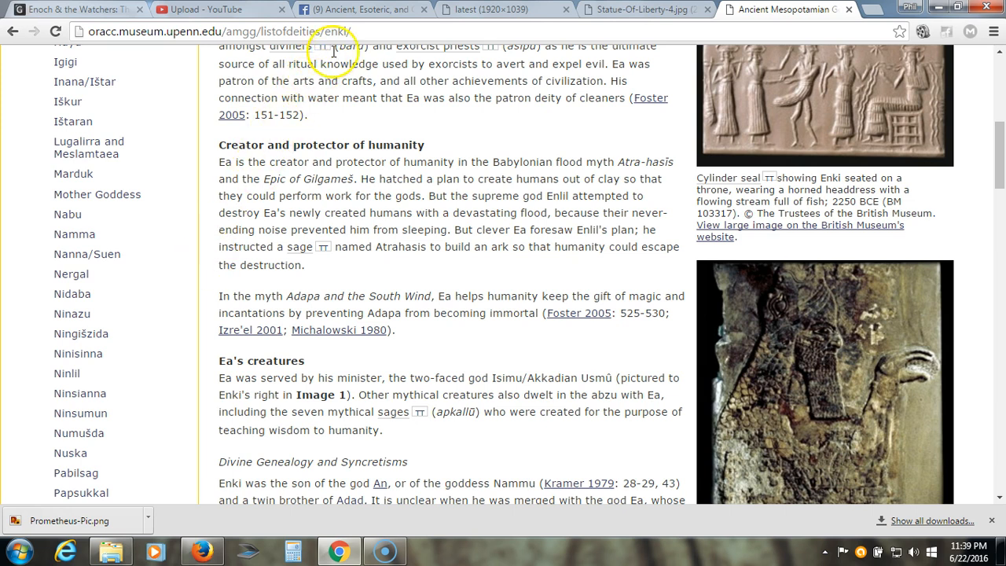
# - Return to the Facebook group post and scroll past the Prometheus image into the serpent 'shining one' comments
pyautogui.click(358, 9)
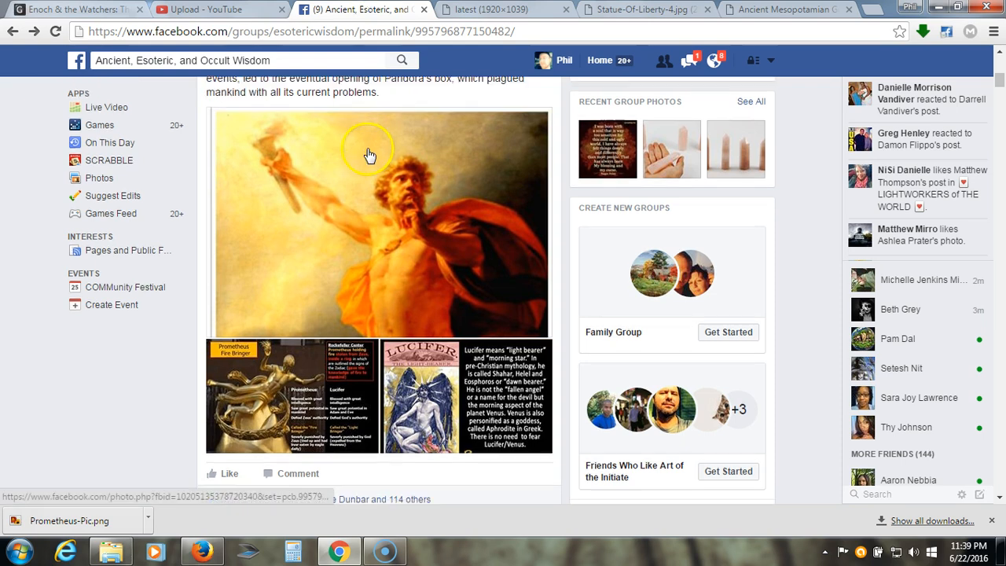
pyautogui.scroll(-3)
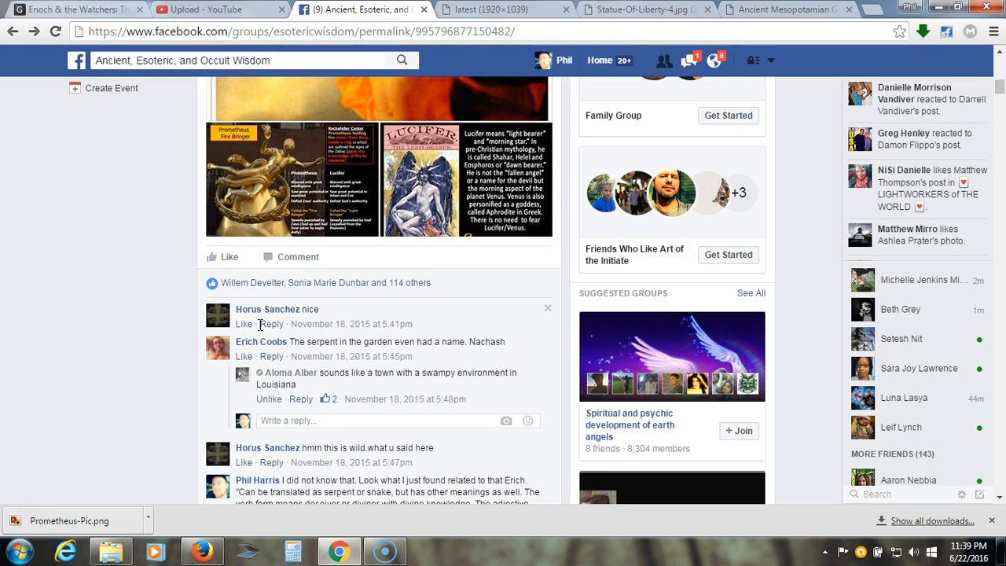
pyautogui.moveTo(245, 379)
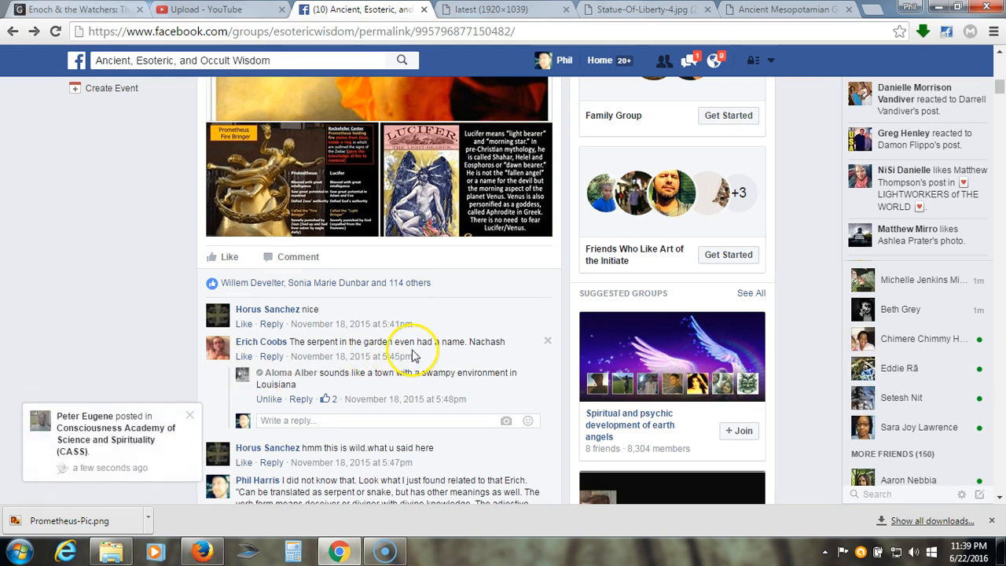
pyautogui.moveTo(503, 359)
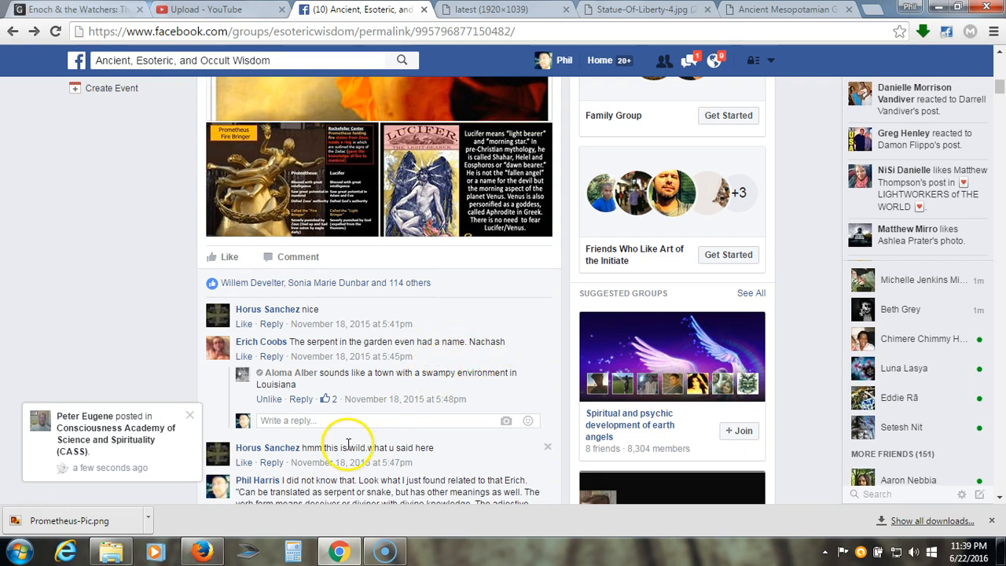
pyautogui.scroll(-3)
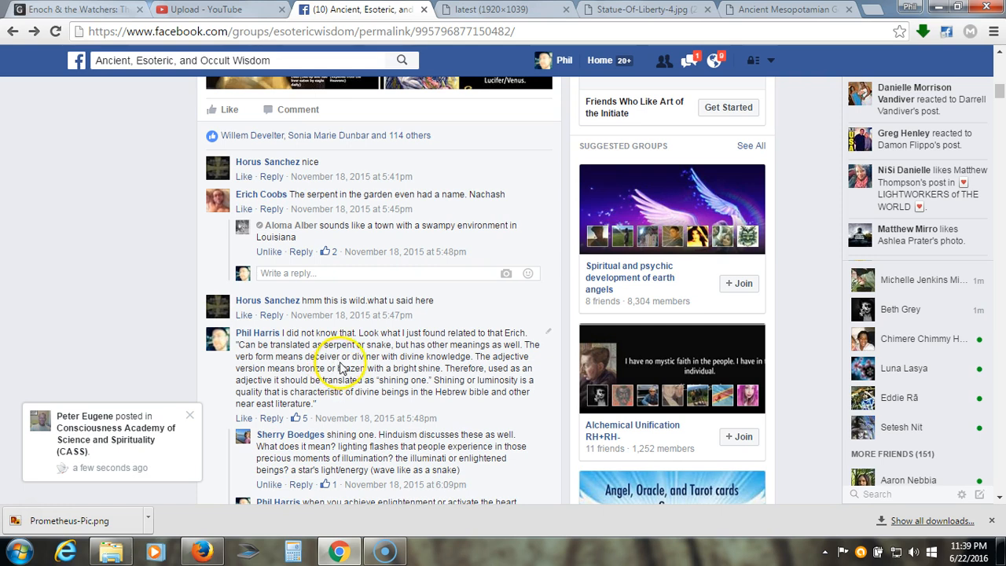
pyautogui.scroll(-3)
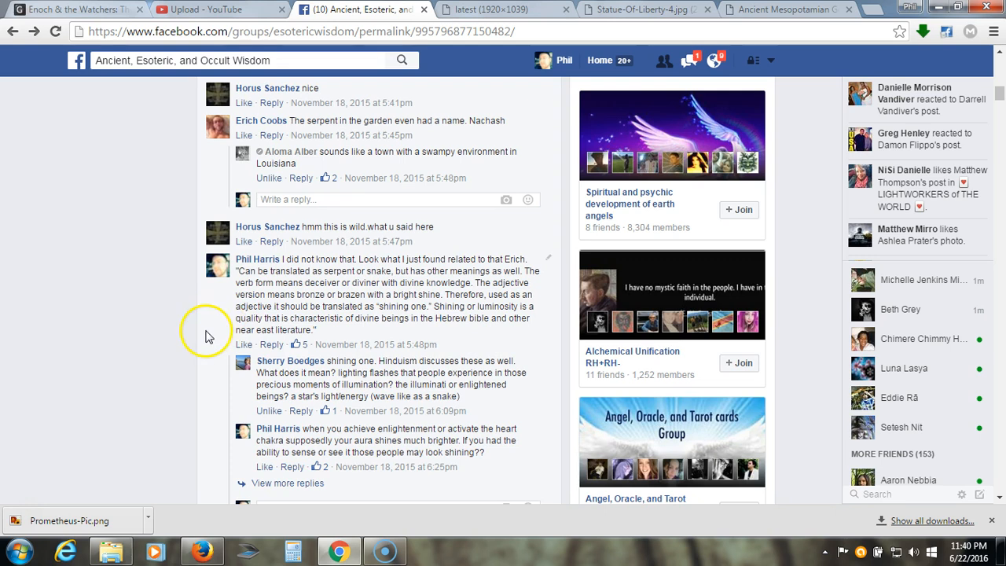
pyautogui.scroll(-3)
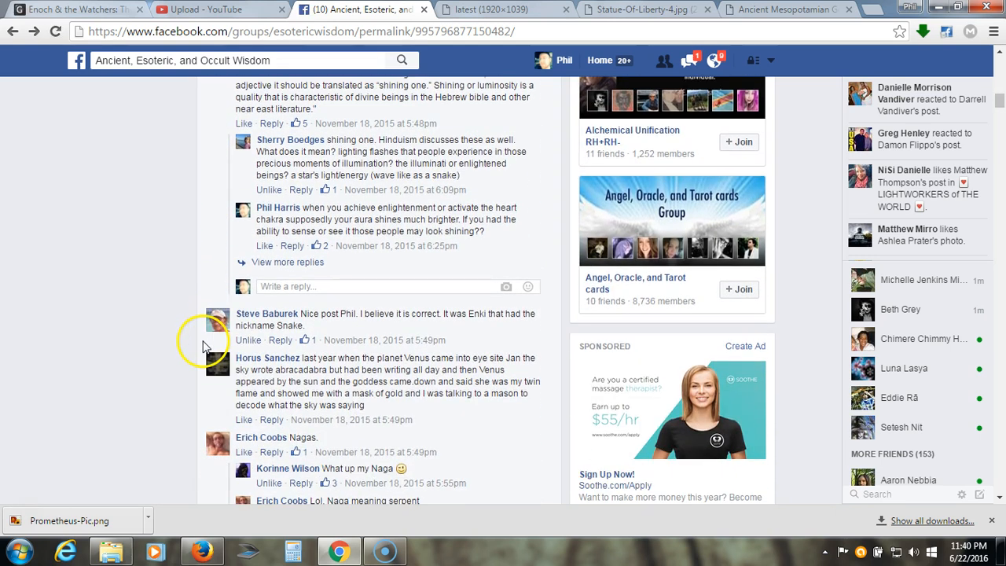
pyautogui.scroll(-3)
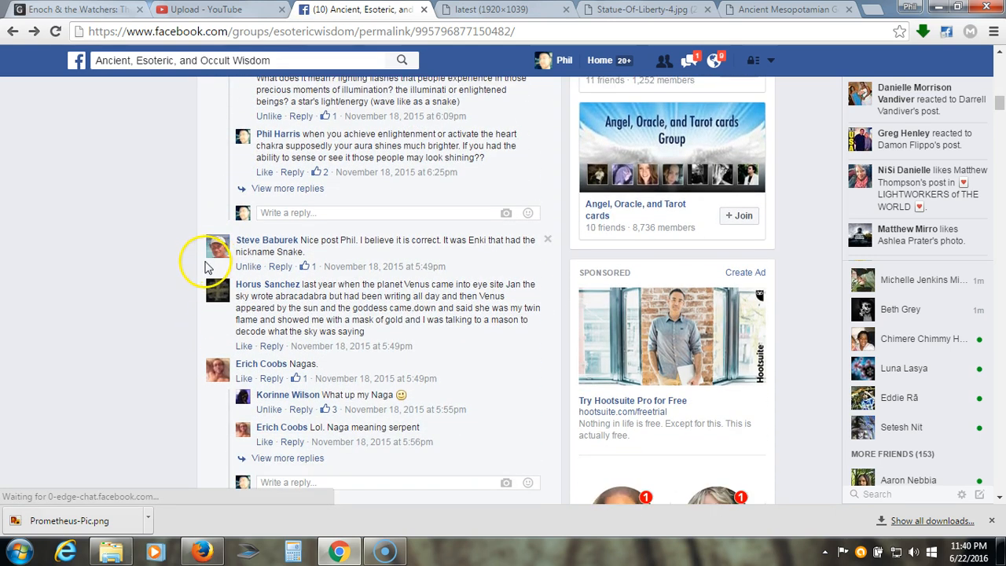
pyautogui.scroll(-3)
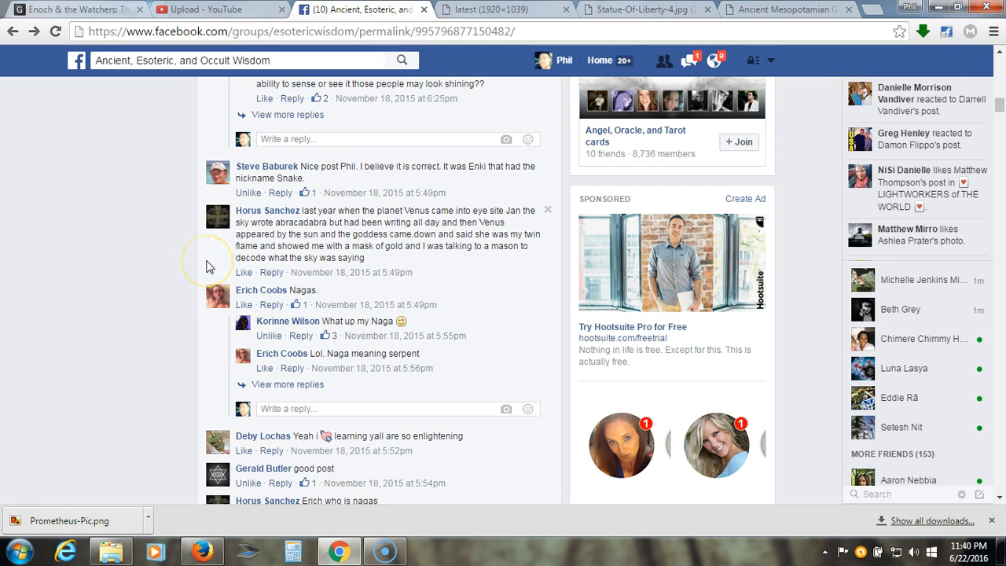
pyautogui.scroll(-3)
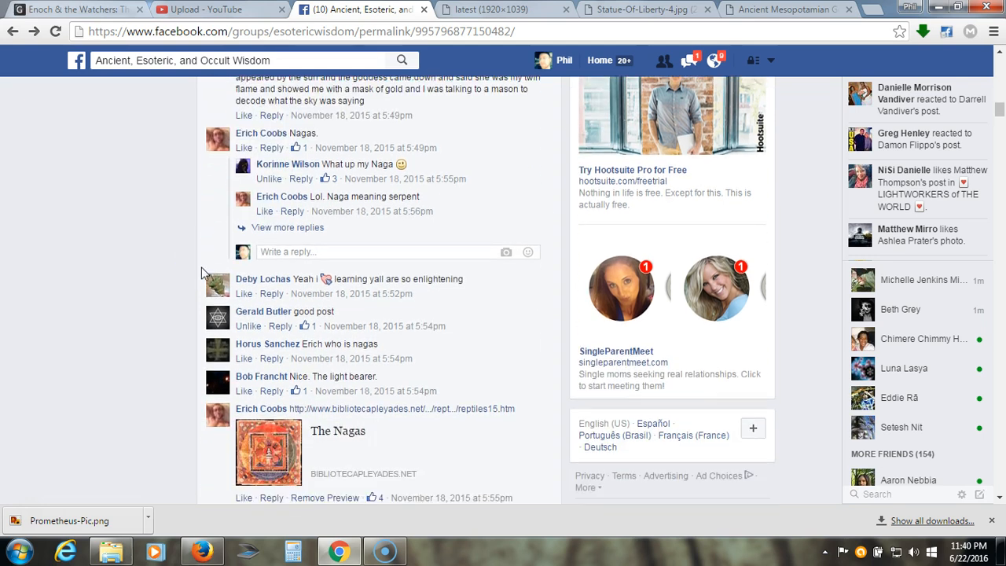
pyautogui.scroll(-3)
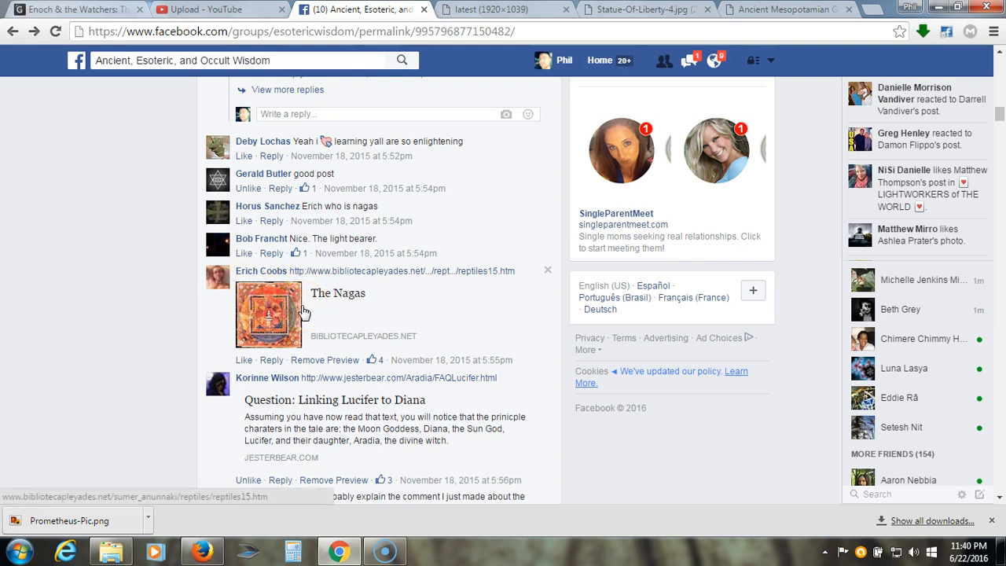
pyautogui.moveTo(207, 320)
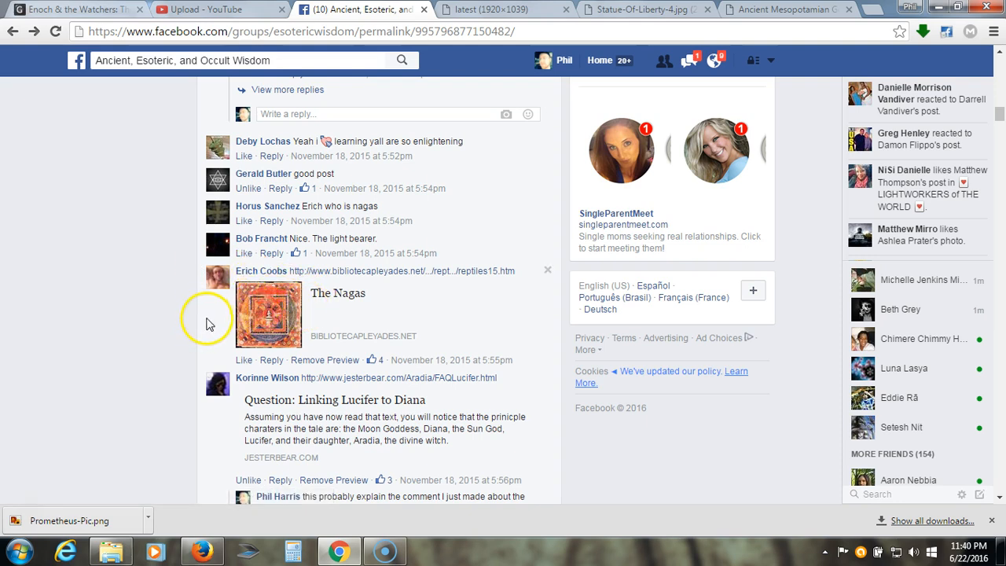
pyautogui.moveTo(211, 323)
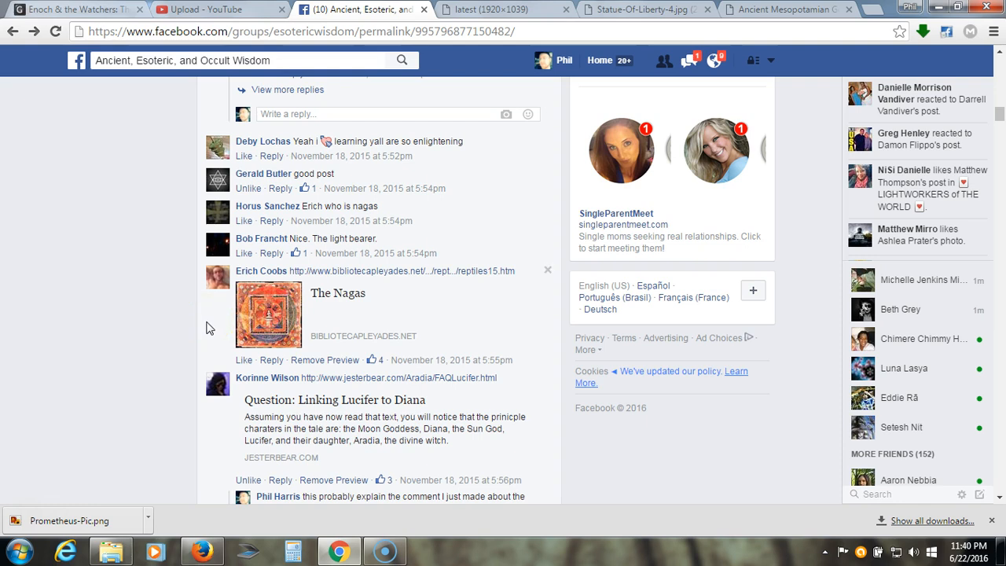
pyautogui.moveTo(201, 321)
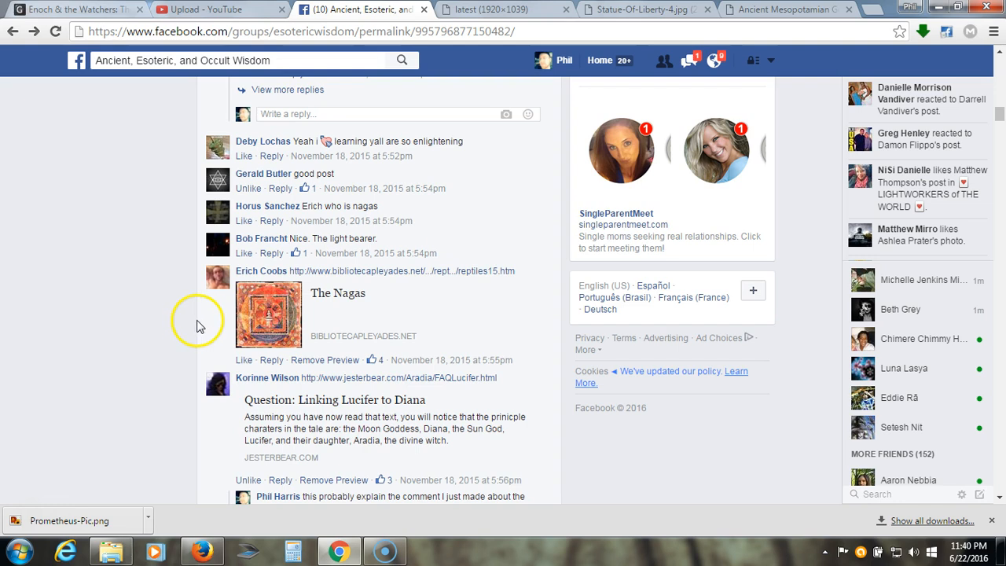
pyautogui.scroll(-3)
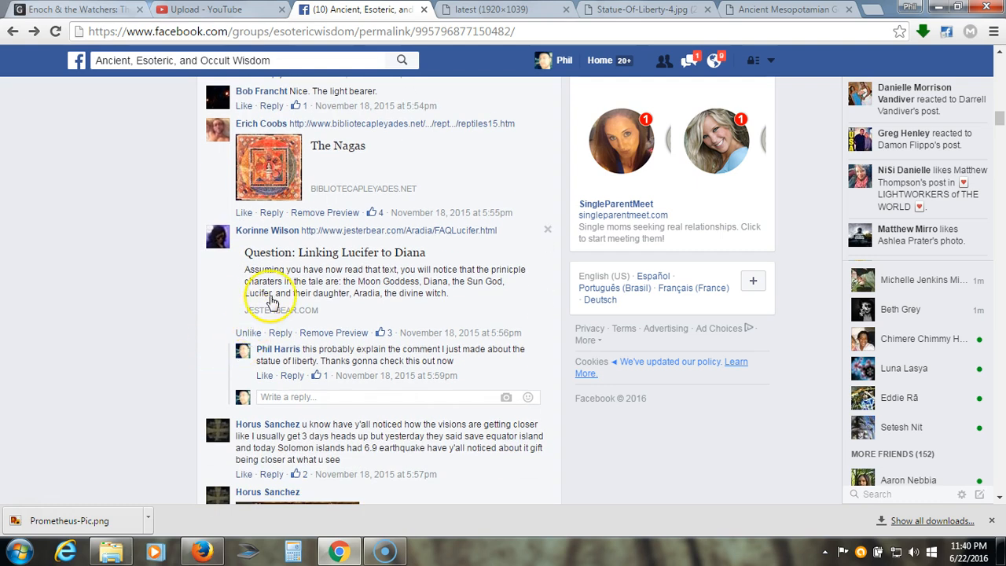
pyautogui.moveTo(233, 302)
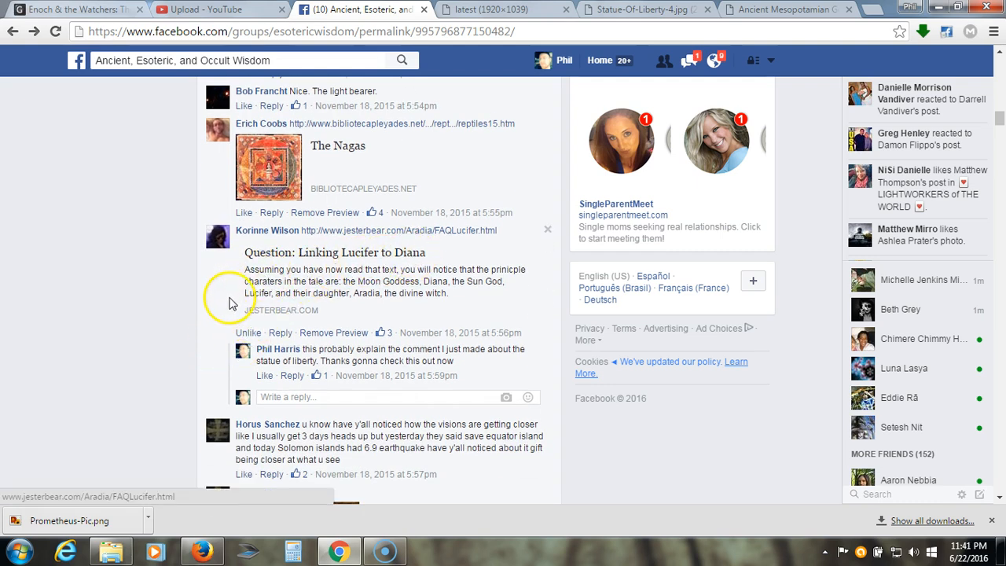
pyautogui.click(502, 9)
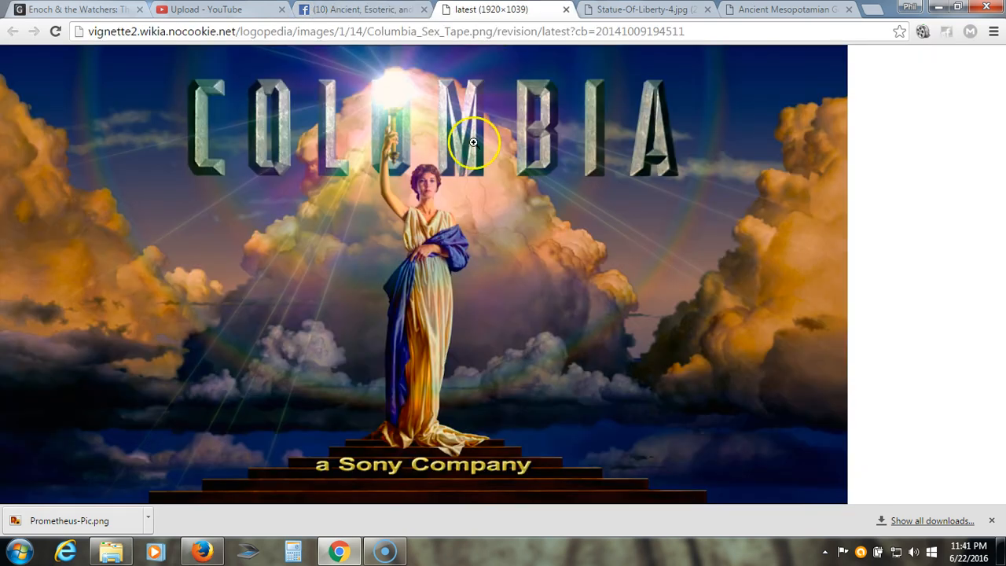
pyautogui.moveTo(632, 185)
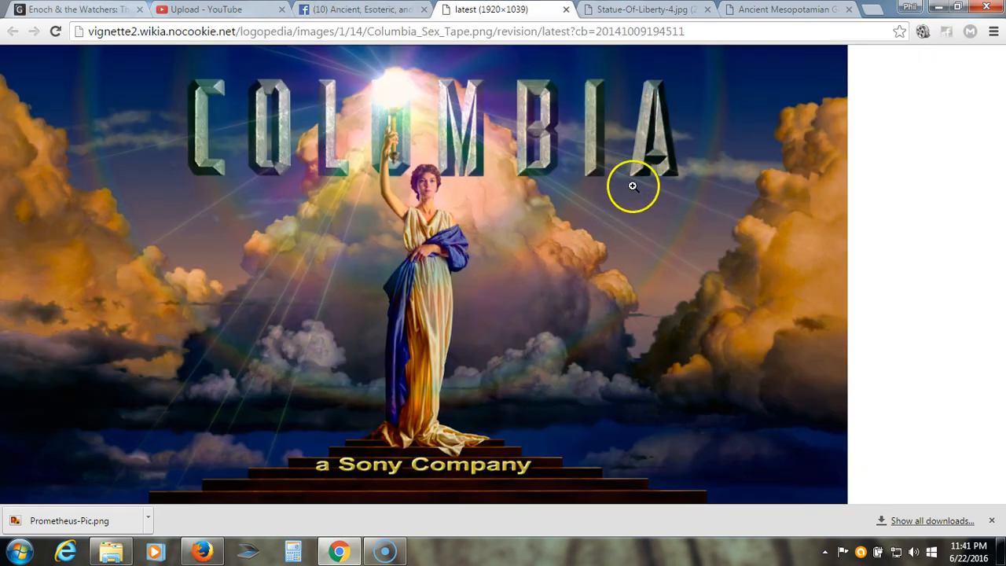
pyautogui.click(644, 10)
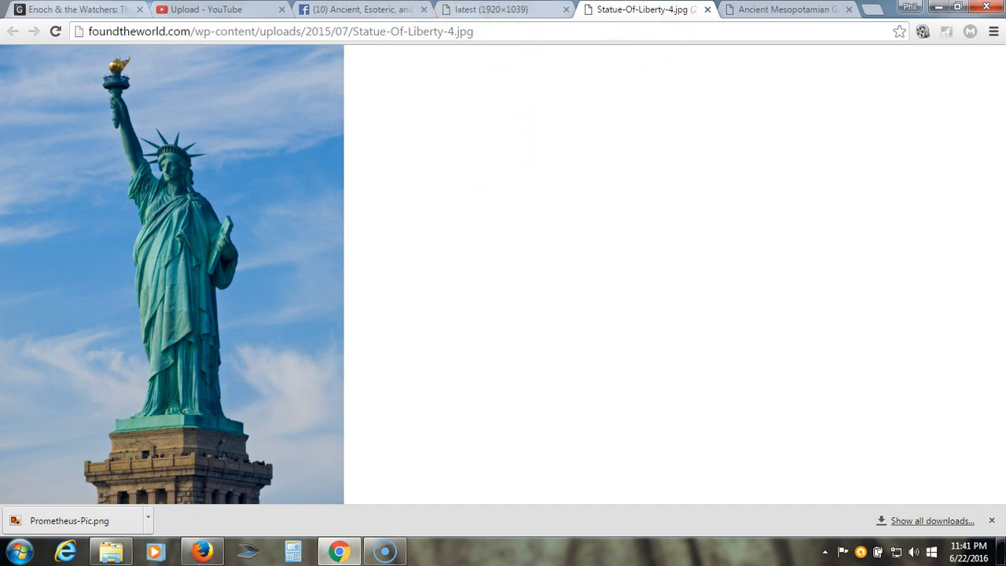
pyautogui.click(361, 10)
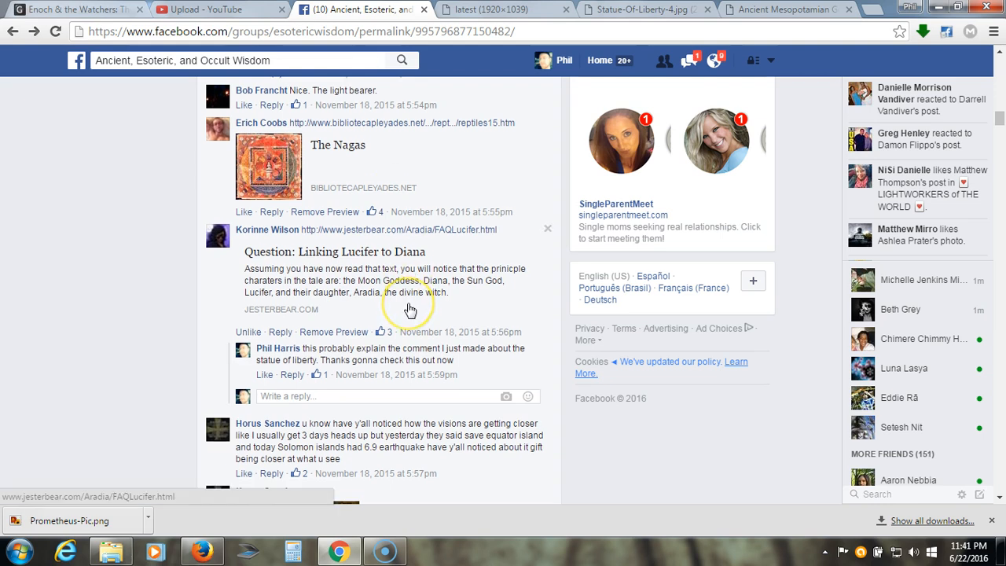
pyautogui.scroll(-3)
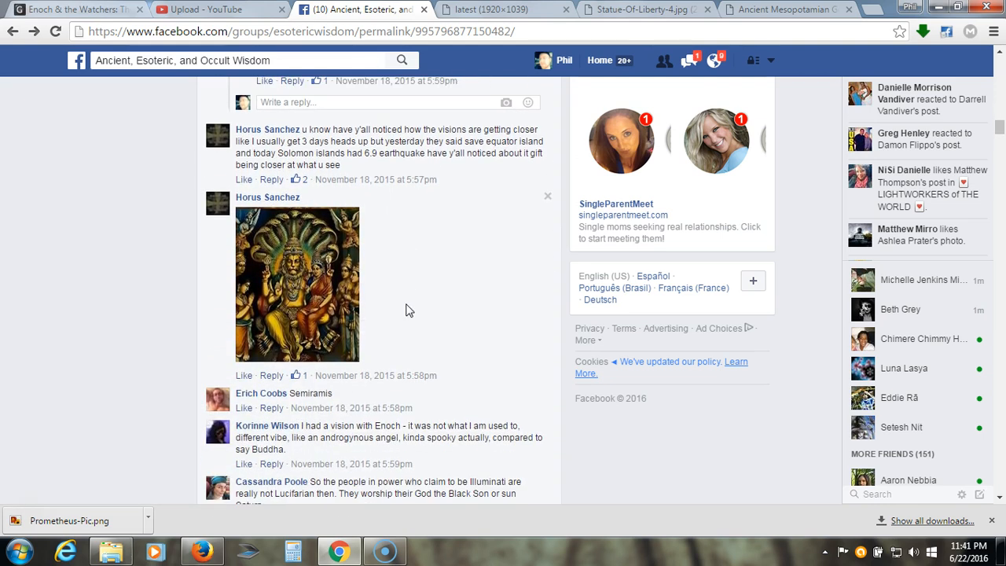
pyautogui.moveTo(306, 270)
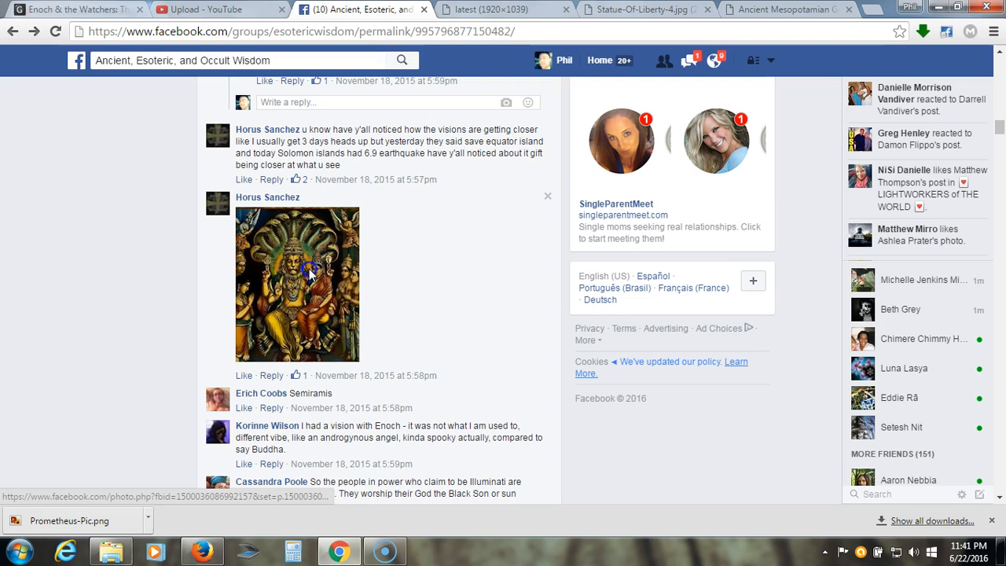
pyautogui.click(297, 285)
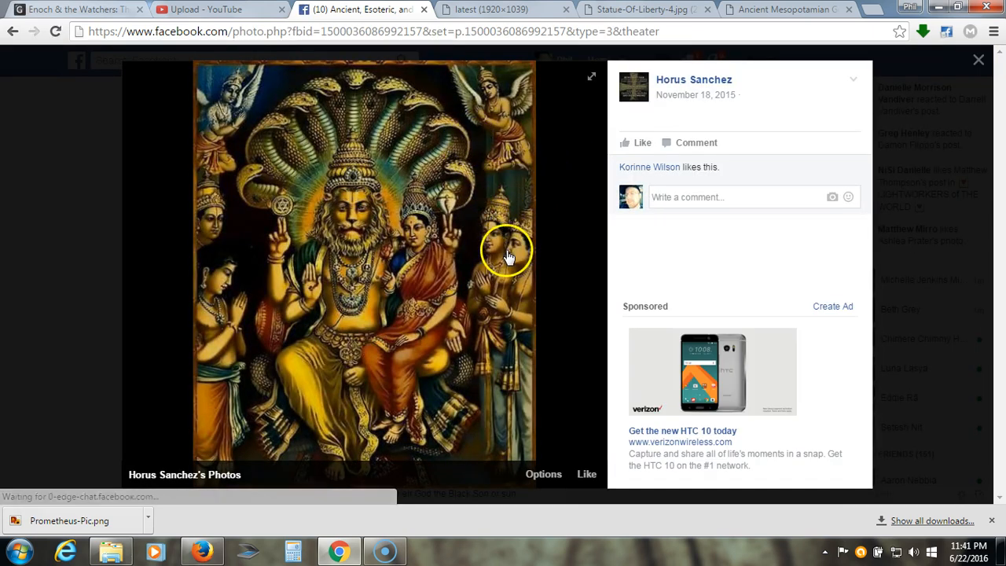
pyautogui.moveTo(503, 252)
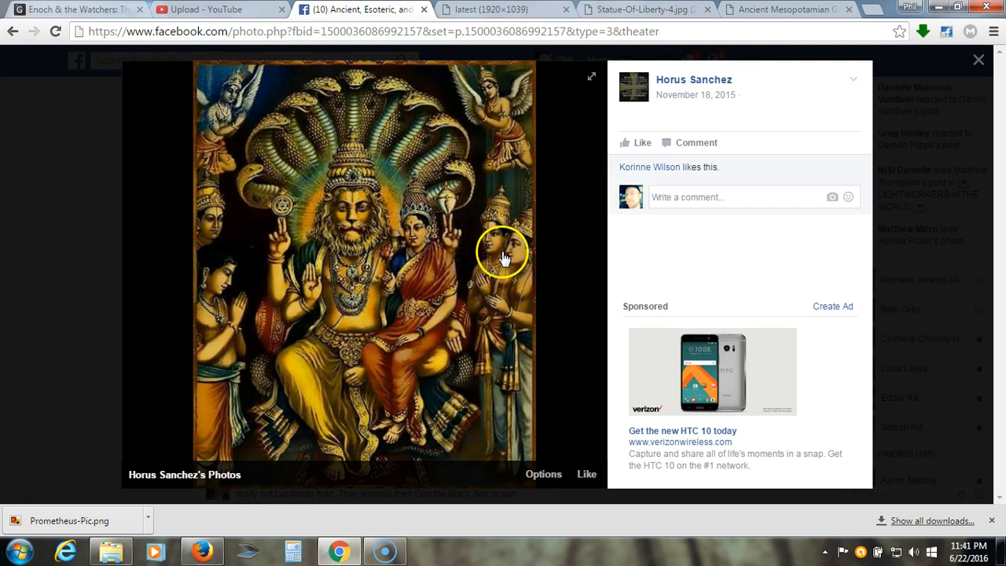
pyautogui.moveTo(527, 270)
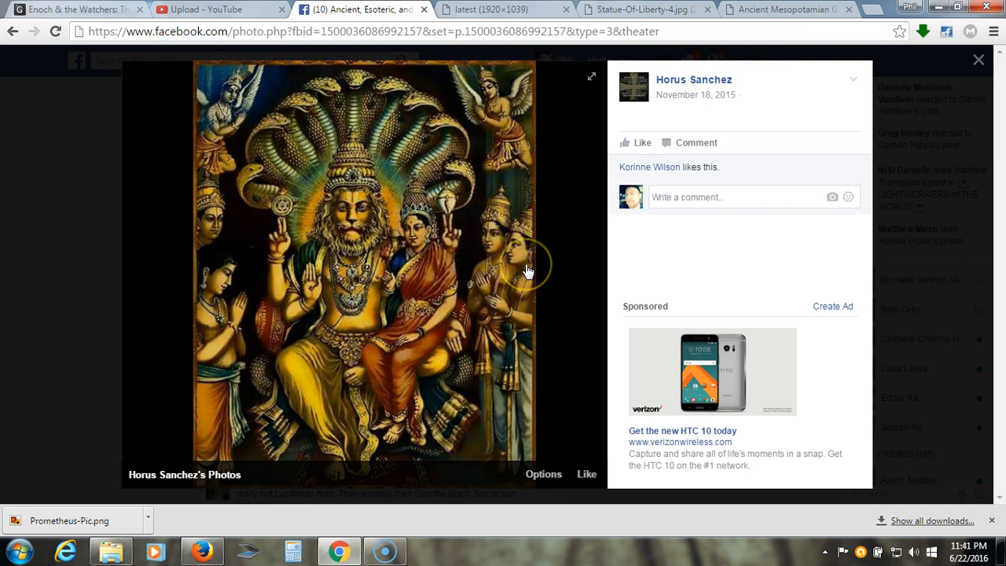
pyautogui.moveTo(528, 277)
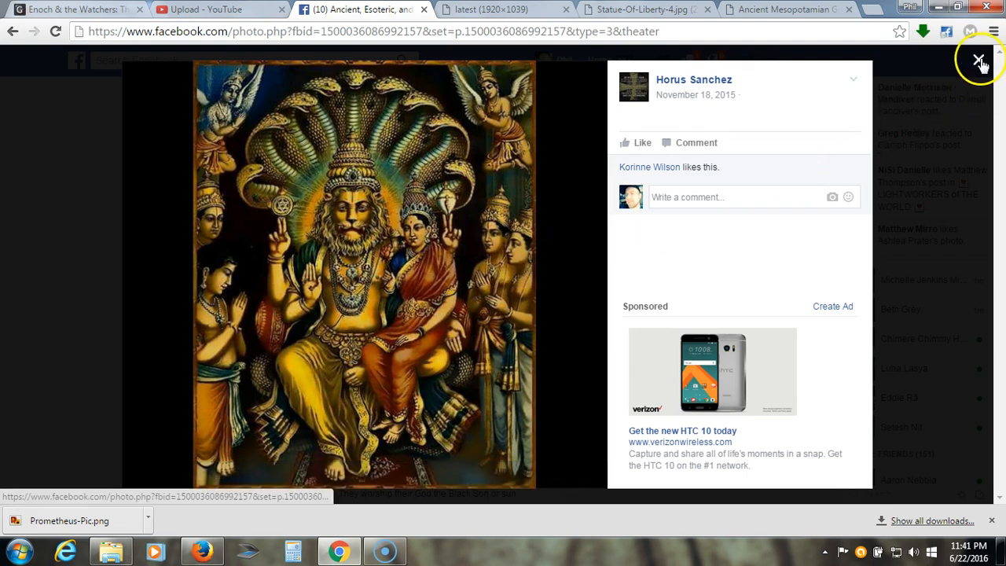
pyautogui.click(977, 59)
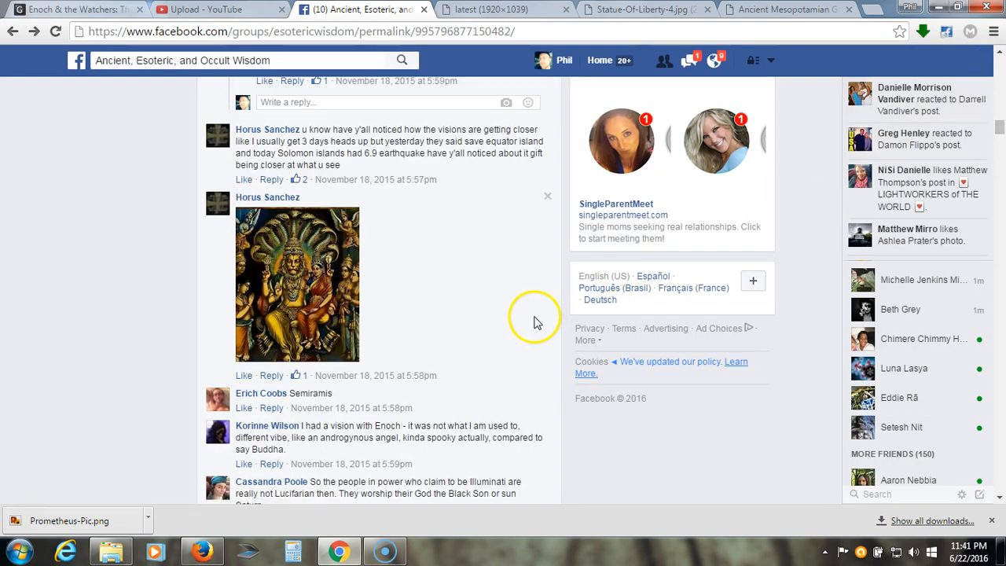
pyautogui.scroll(-3)
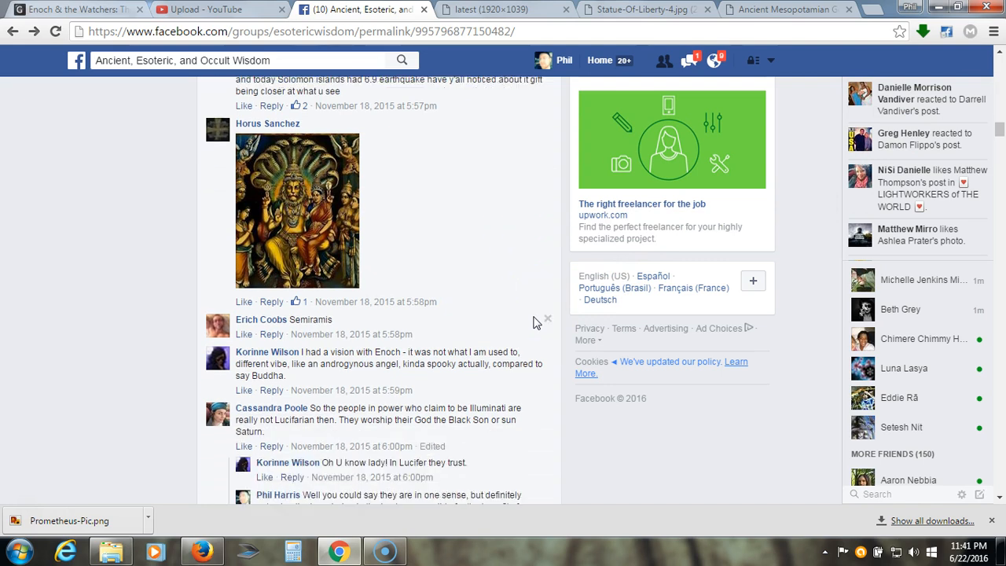
pyautogui.scroll(3)
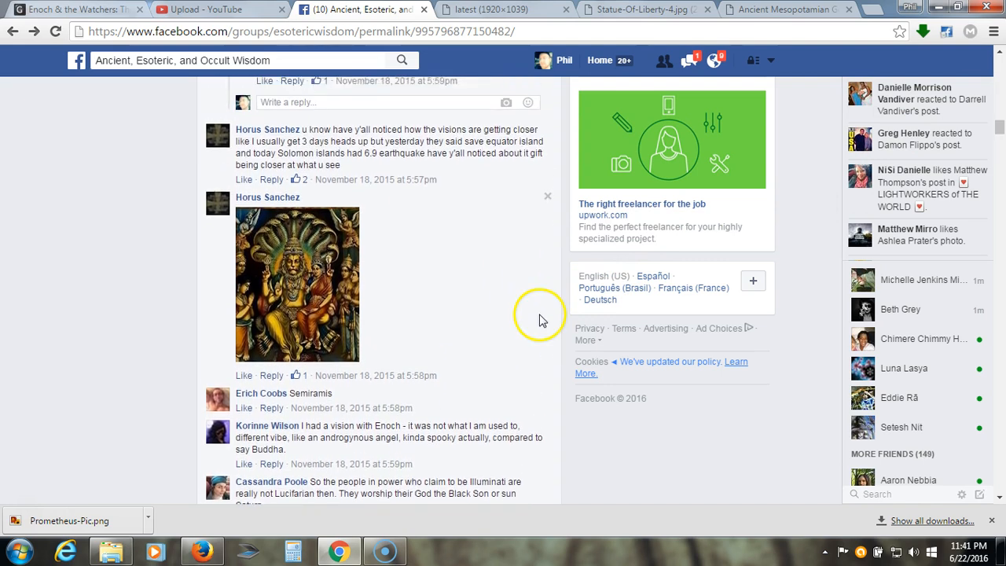
pyautogui.scroll(3)
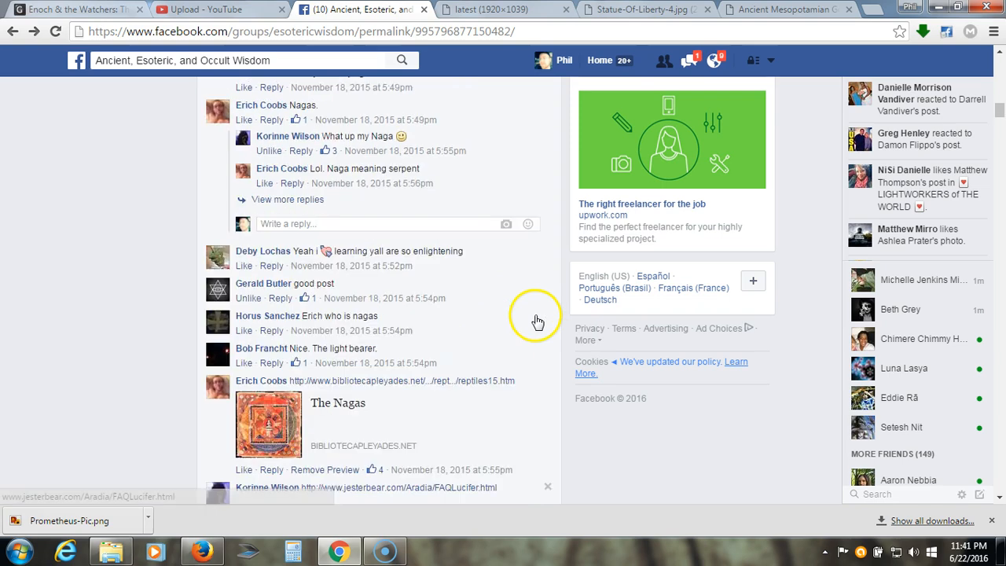
pyautogui.scroll(3)
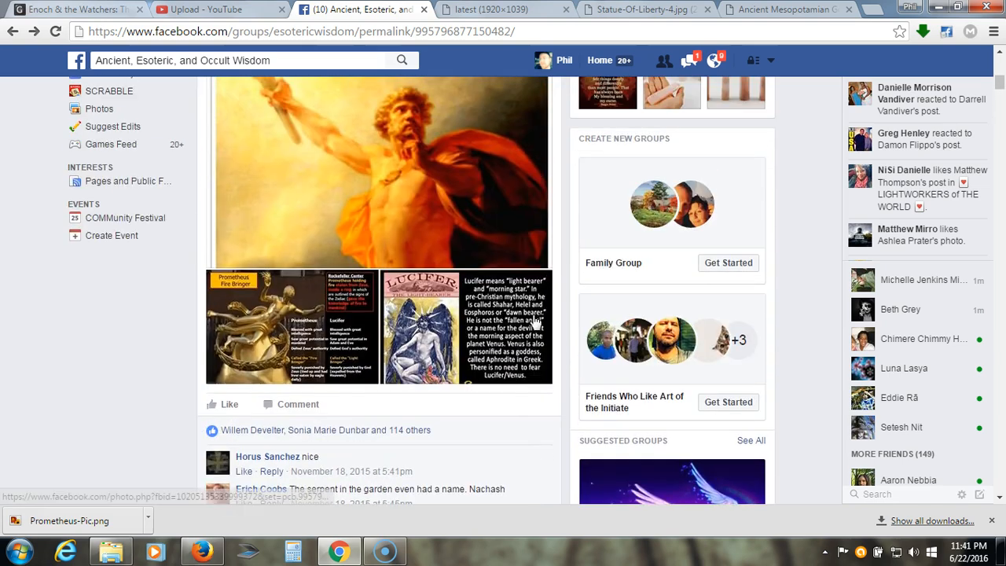
pyautogui.scroll(3)
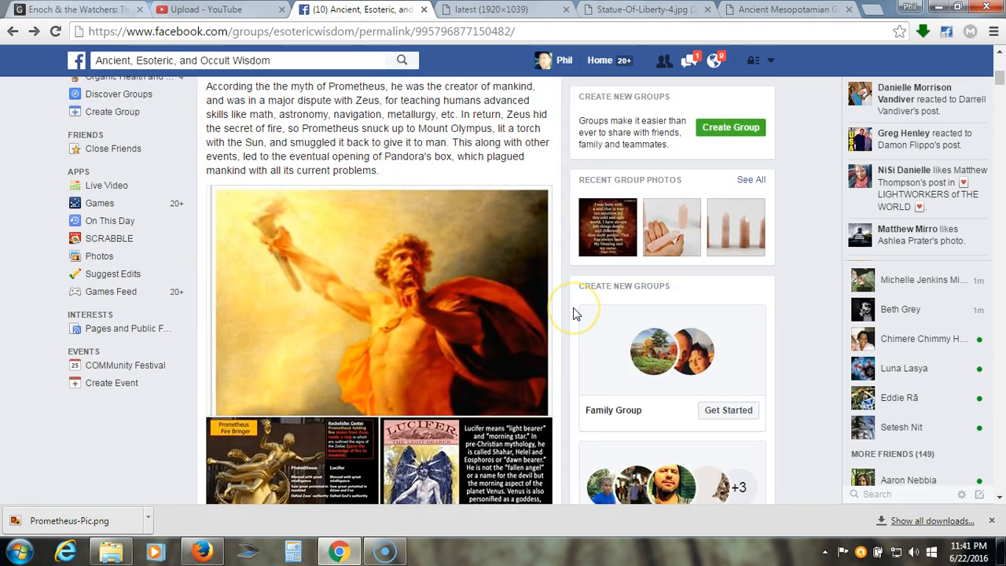
pyautogui.scroll(3)
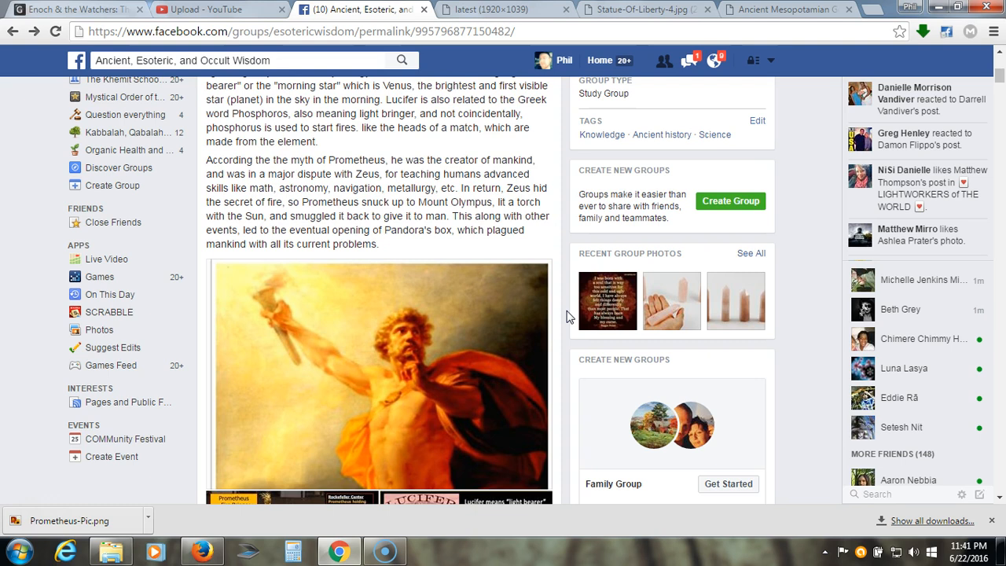
pyautogui.moveTo(550, 324)
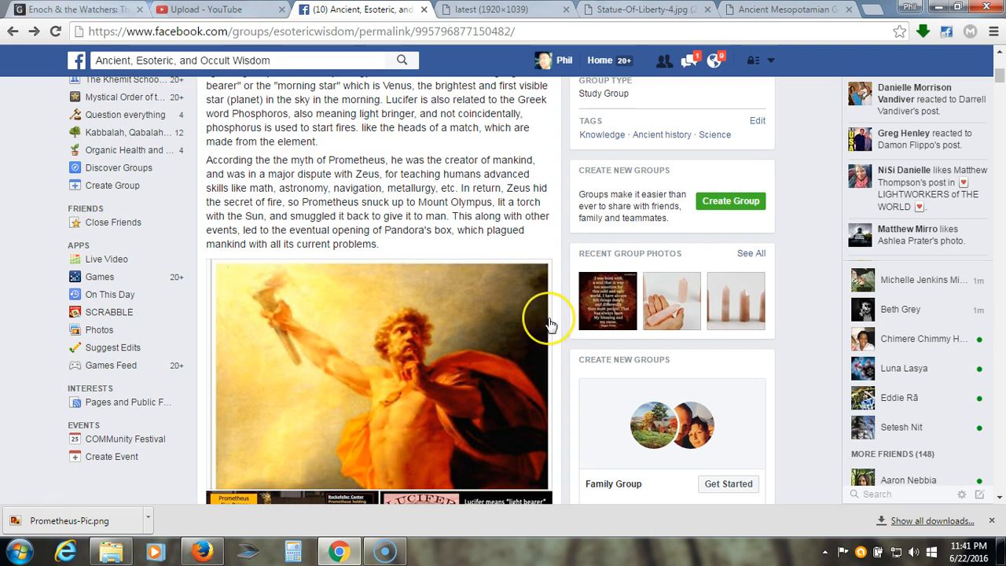
pyautogui.scroll(3)
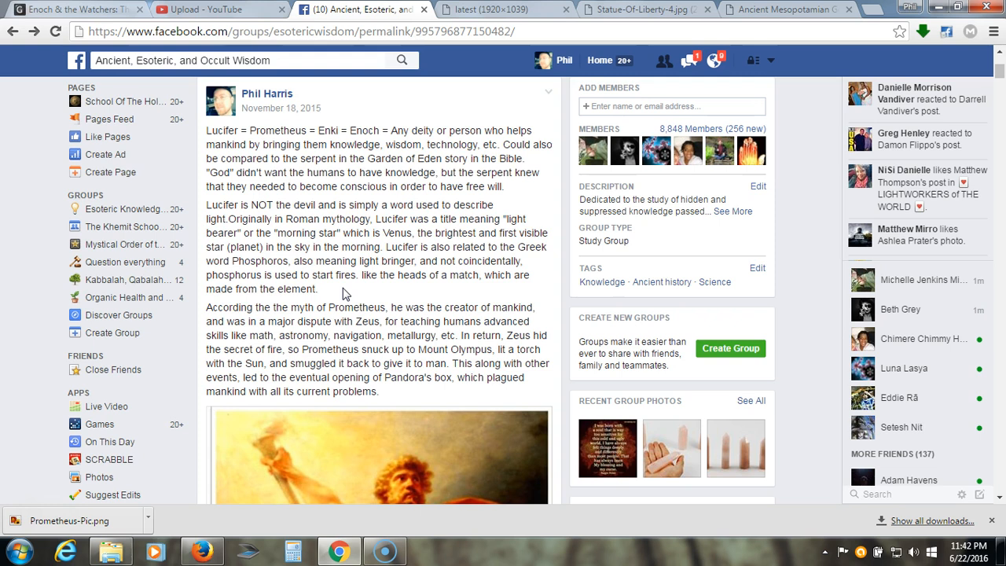
pyautogui.scroll(-3)
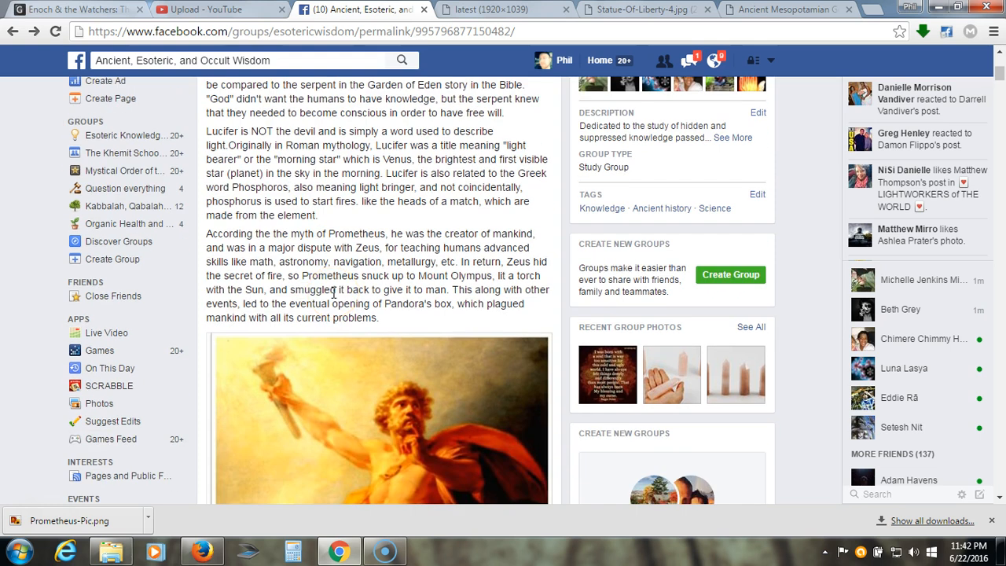
pyautogui.scroll(3)
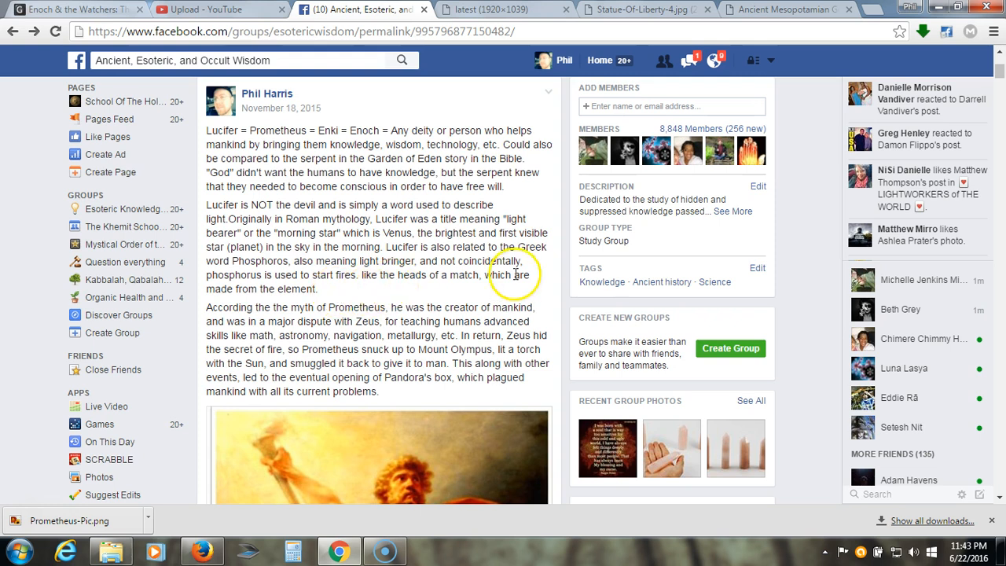
pyautogui.moveTo(572, 283)
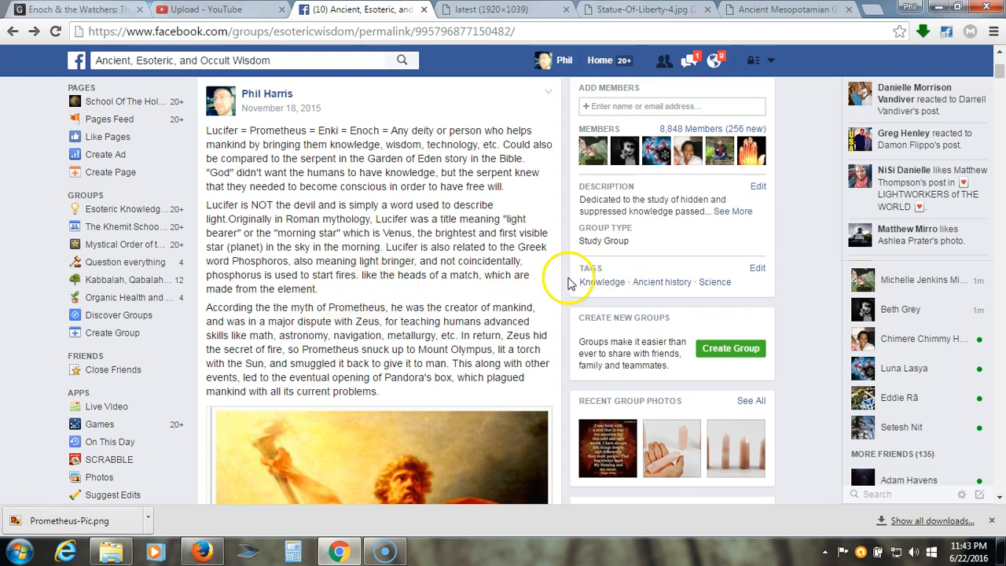
pyautogui.moveTo(564, 292)
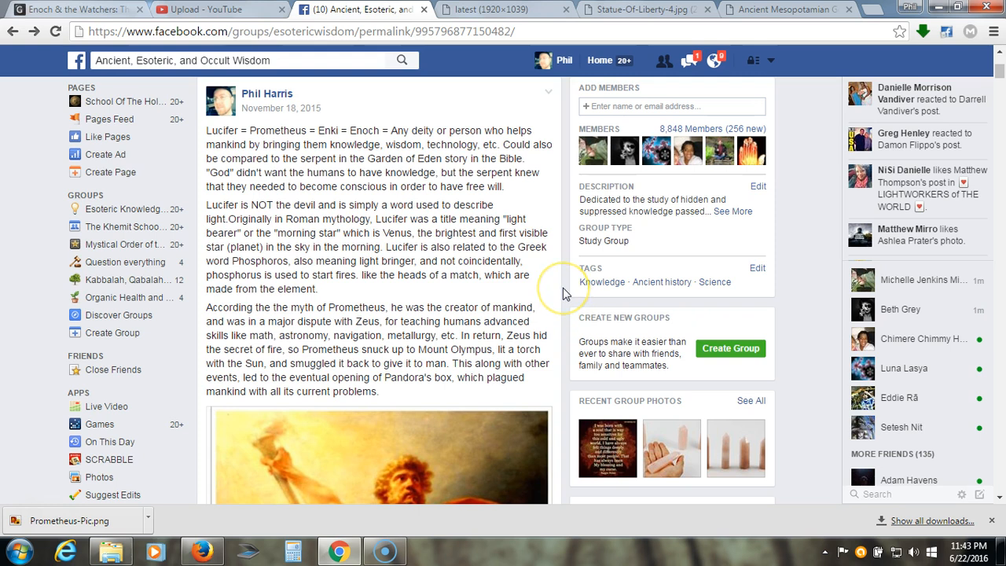
pyautogui.moveTo(562, 296)
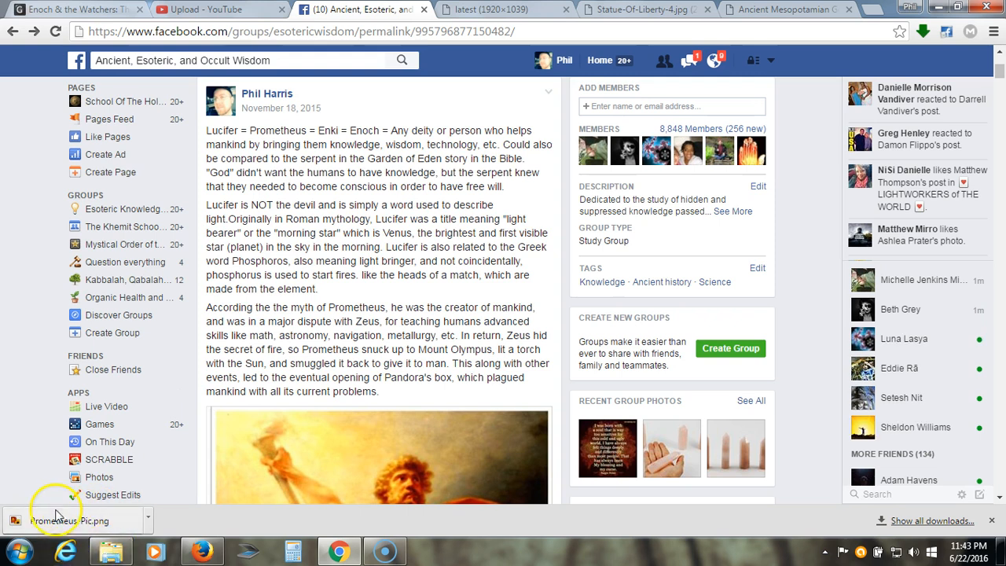
pyautogui.moveTo(60, 516)
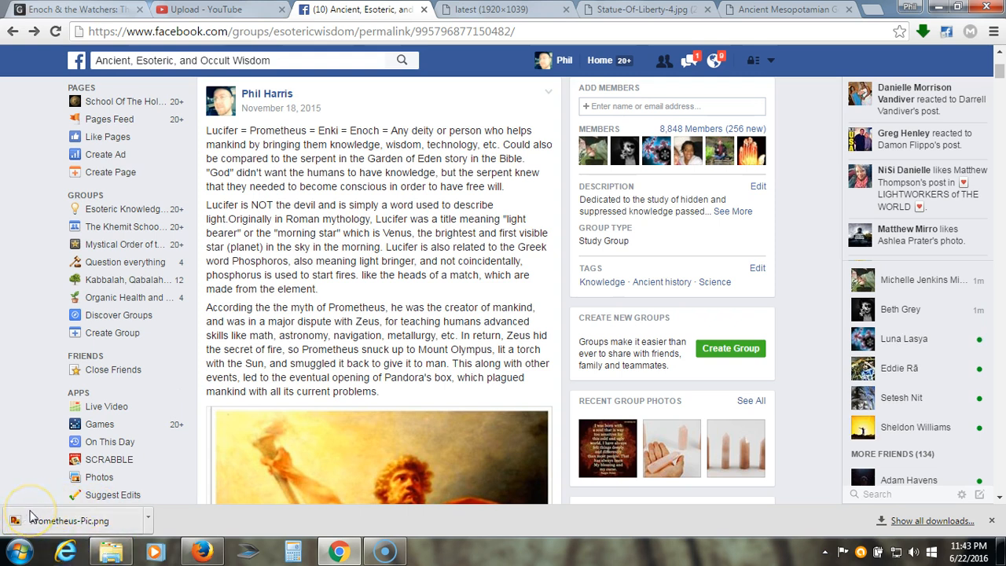